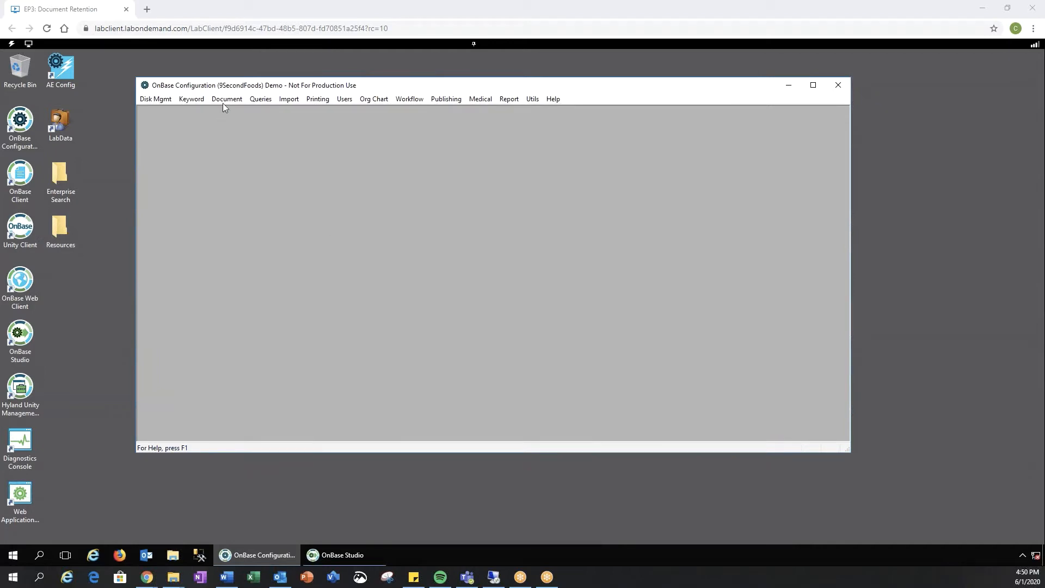
Step: Show Document Types filtered to the Document Retention group and select DR - Resume
click(226, 98)
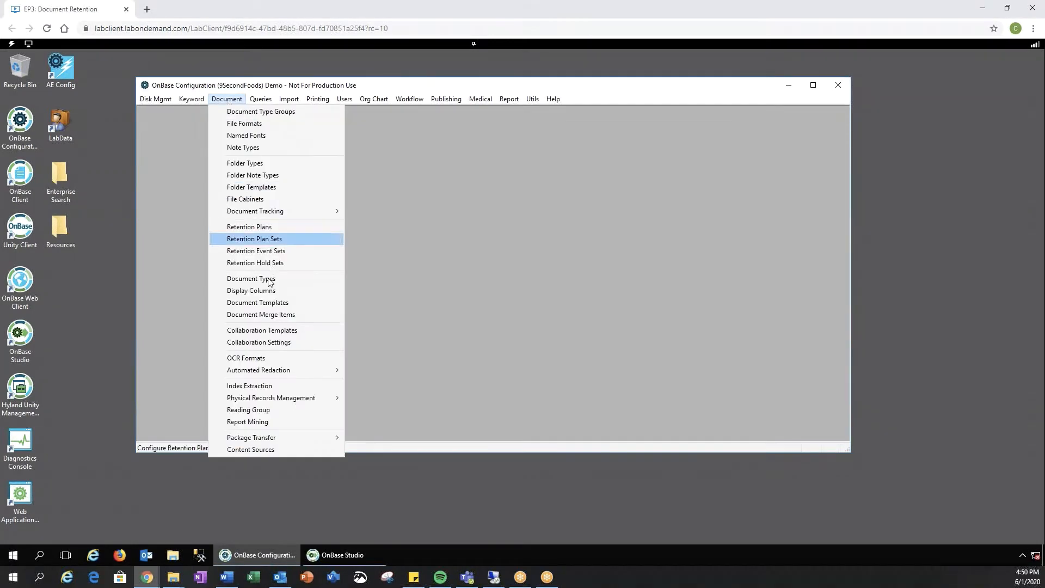
click(251, 278)
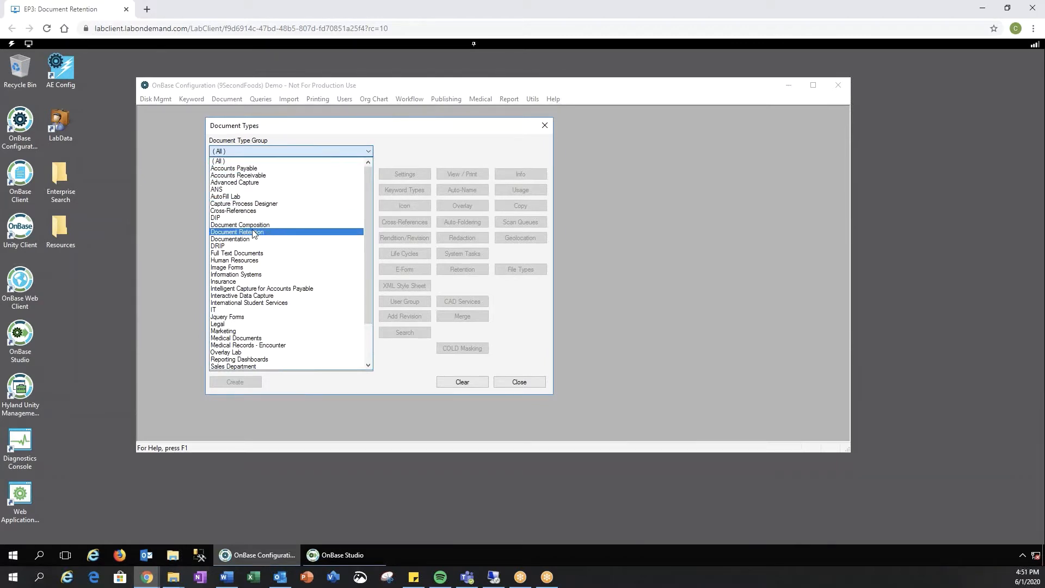
click(236, 231)
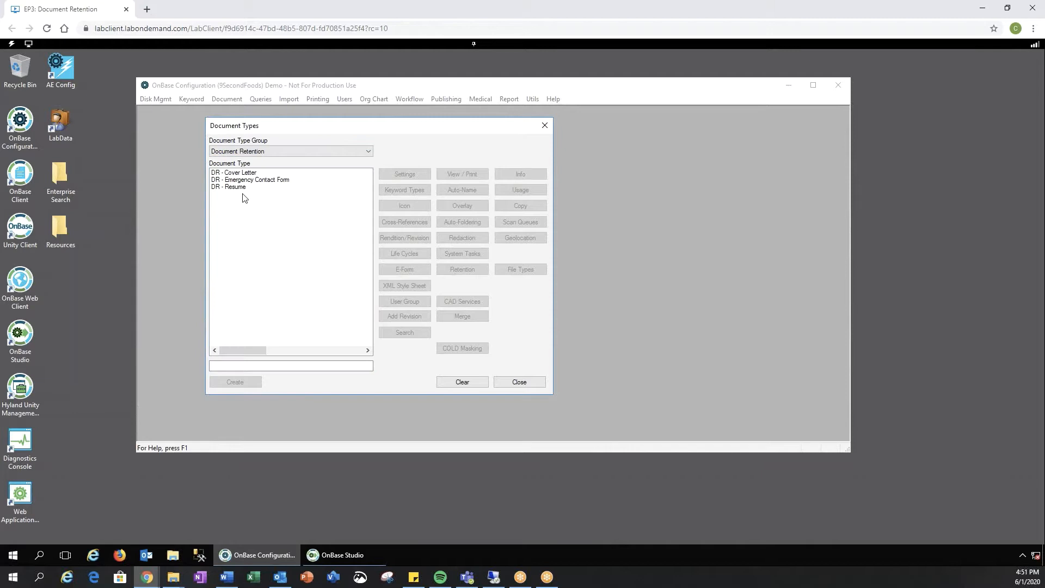
click(228, 187)
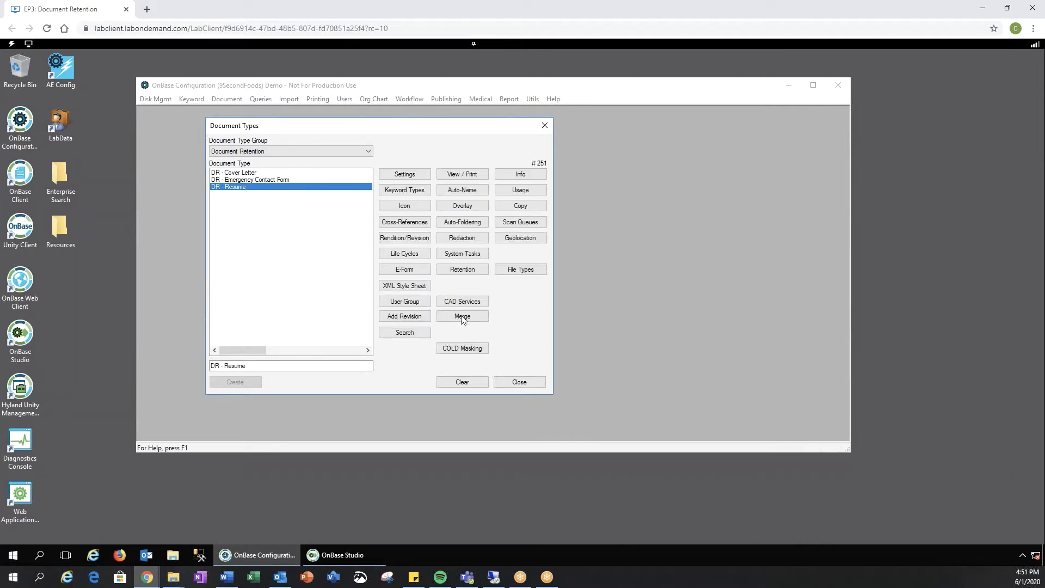
Step: Save a static 1-year retention for DR - Resume, counted from Document Date
click(462, 269)
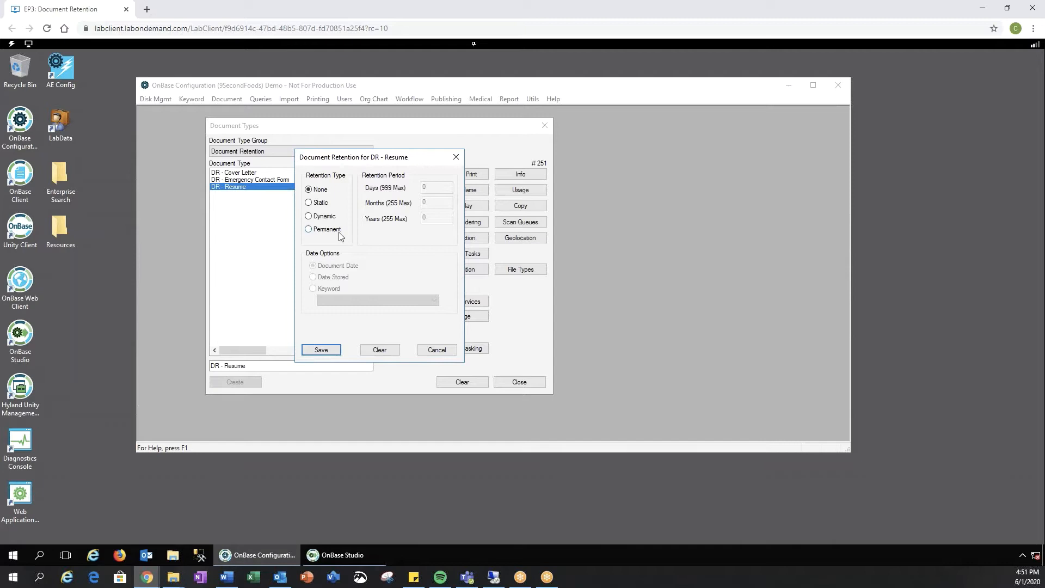
mouse_move(351, 235)
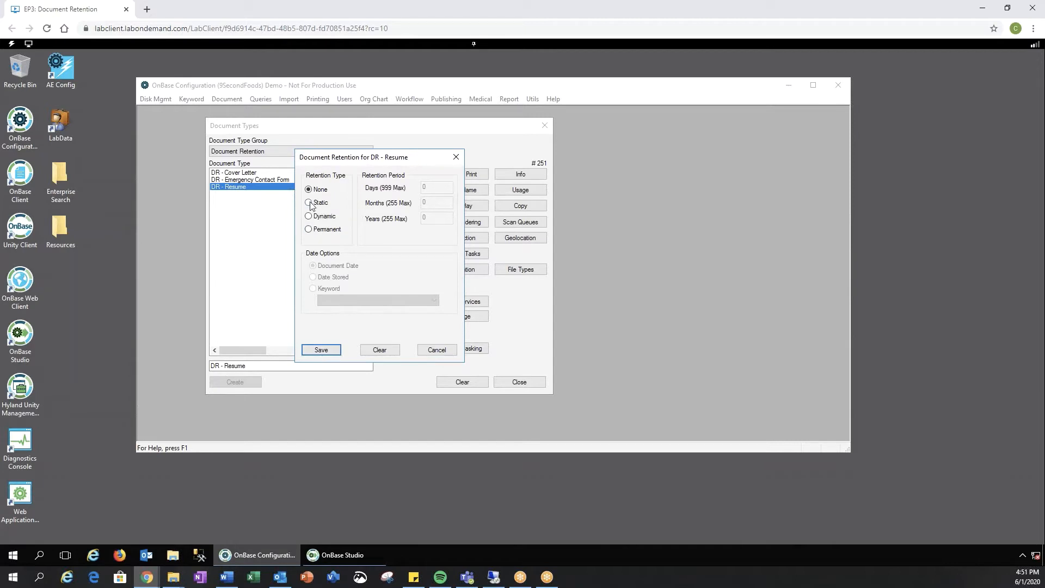
click(308, 203)
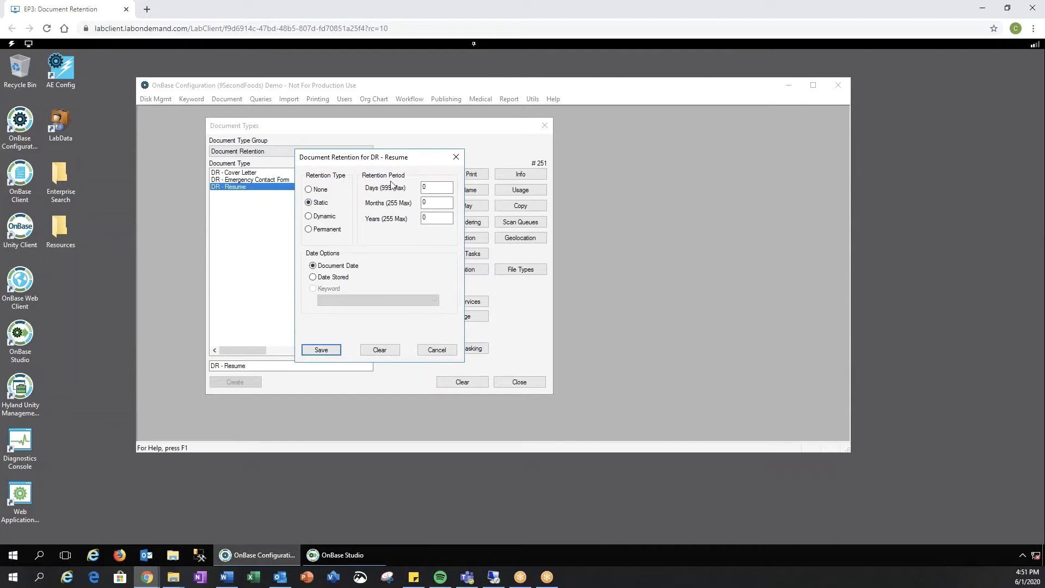
mouse_move(411, 192)
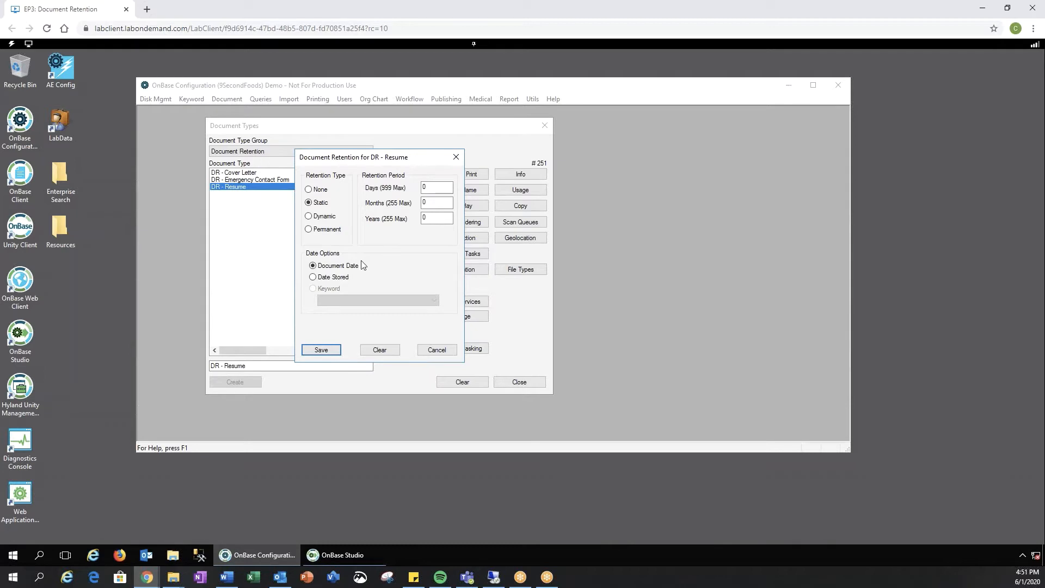
mouse_move(352, 281)
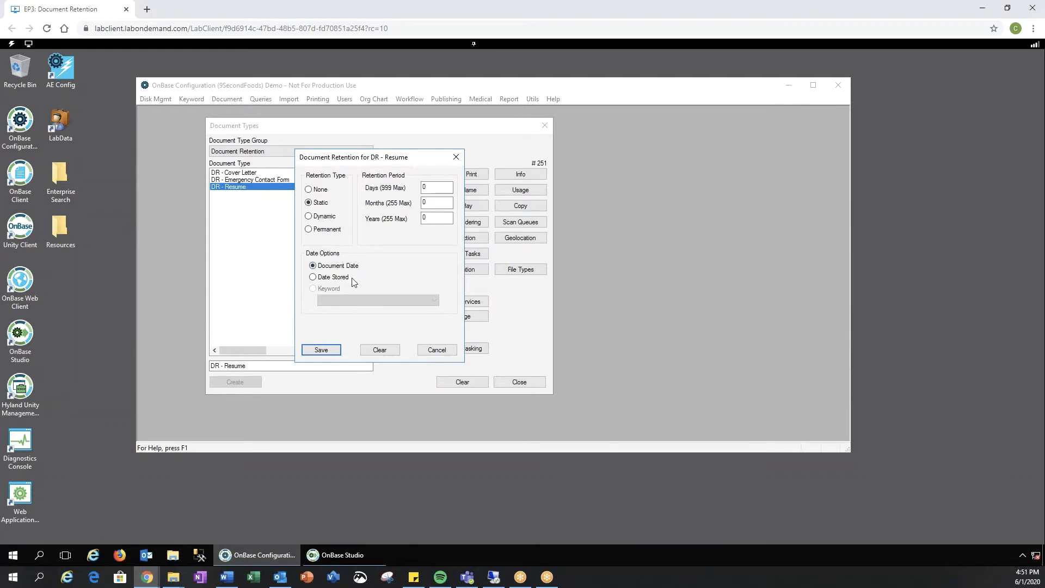
mouse_move(389, 231)
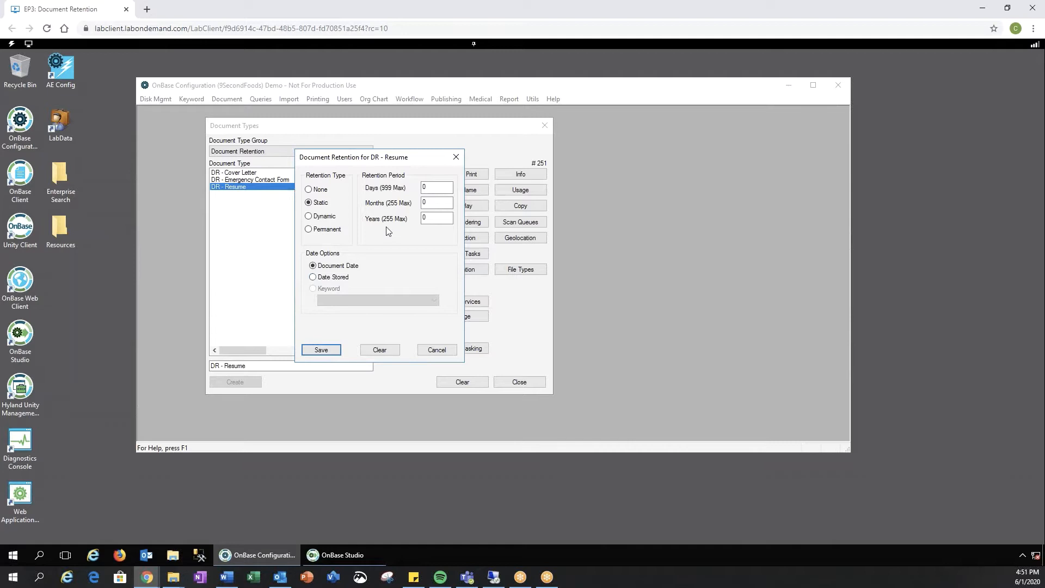
click(437, 218)
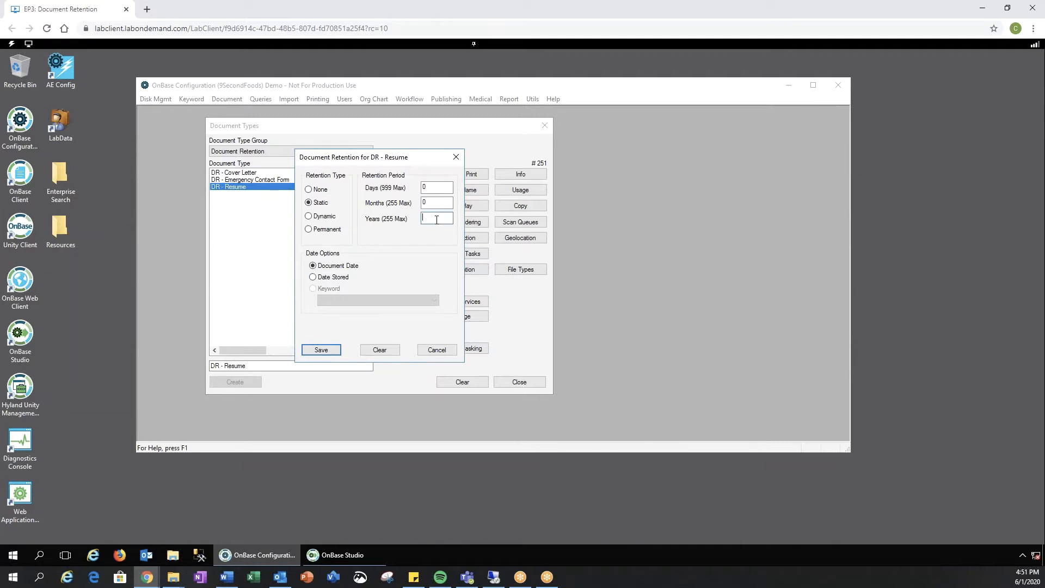
text(1)
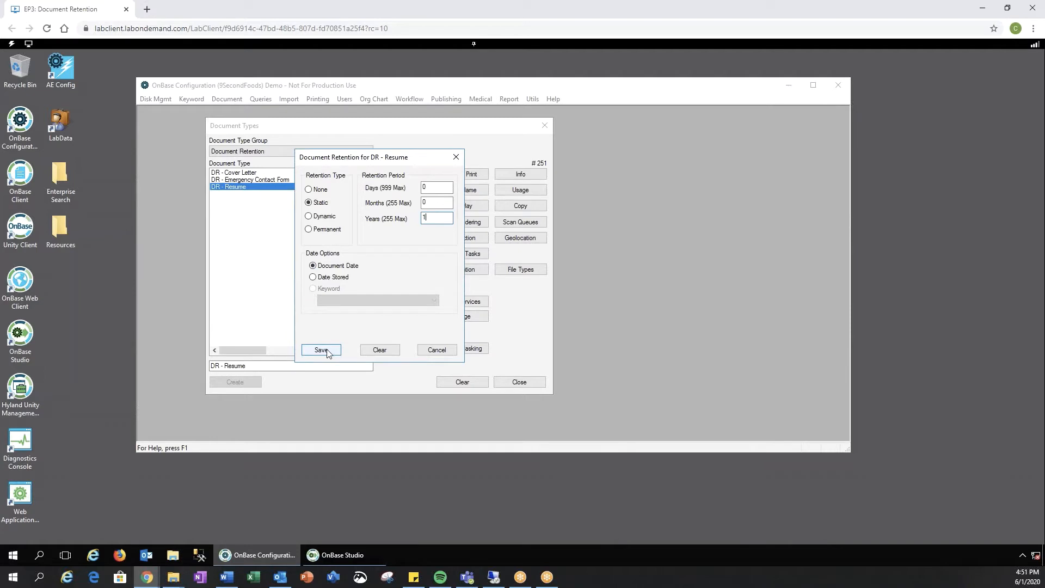
click(321, 350)
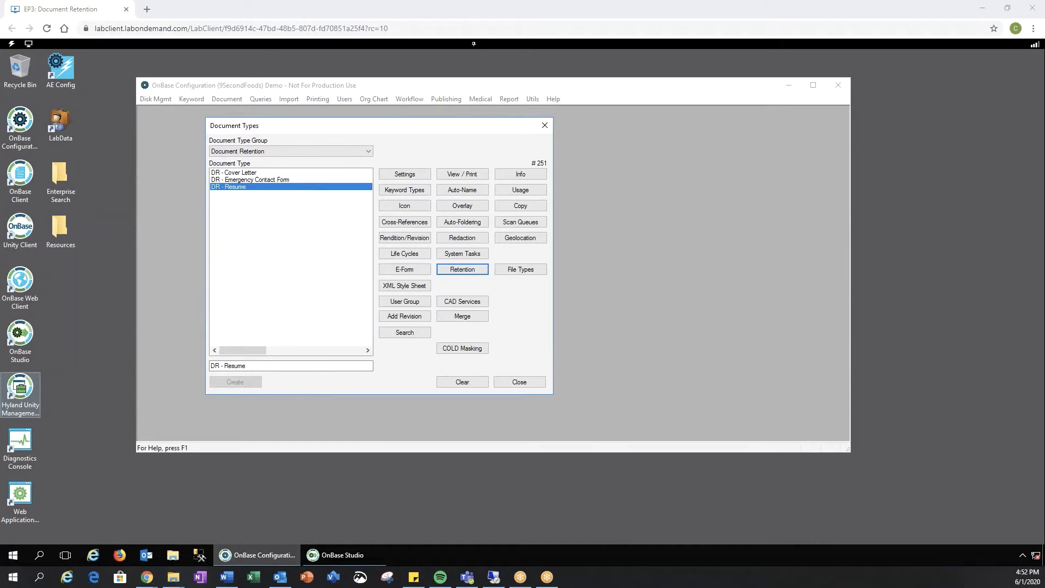
mouse_move(423, 410)
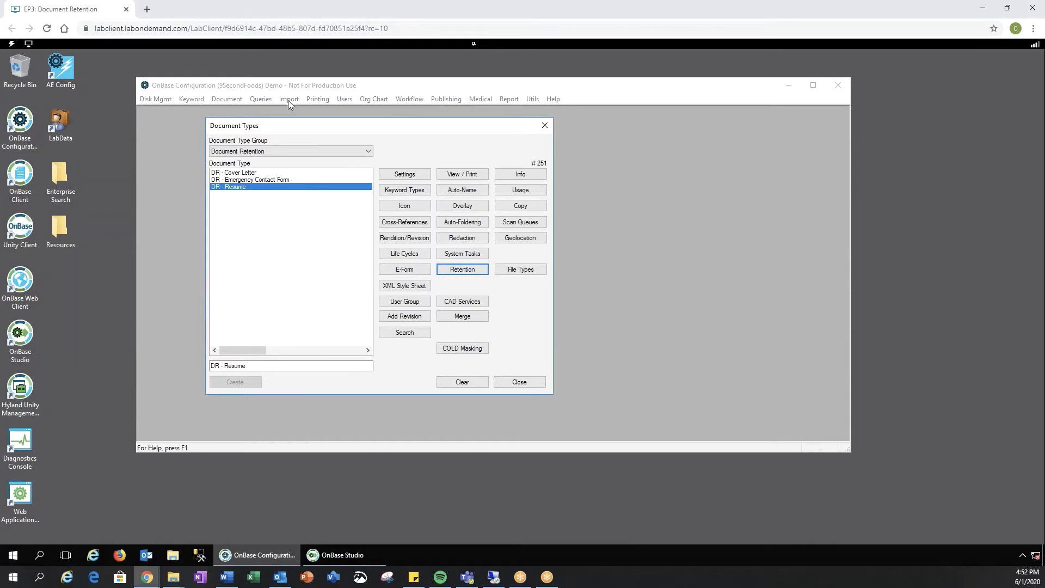
Step: Show the Import menu listing the Document Retention Processor
click(289, 98)
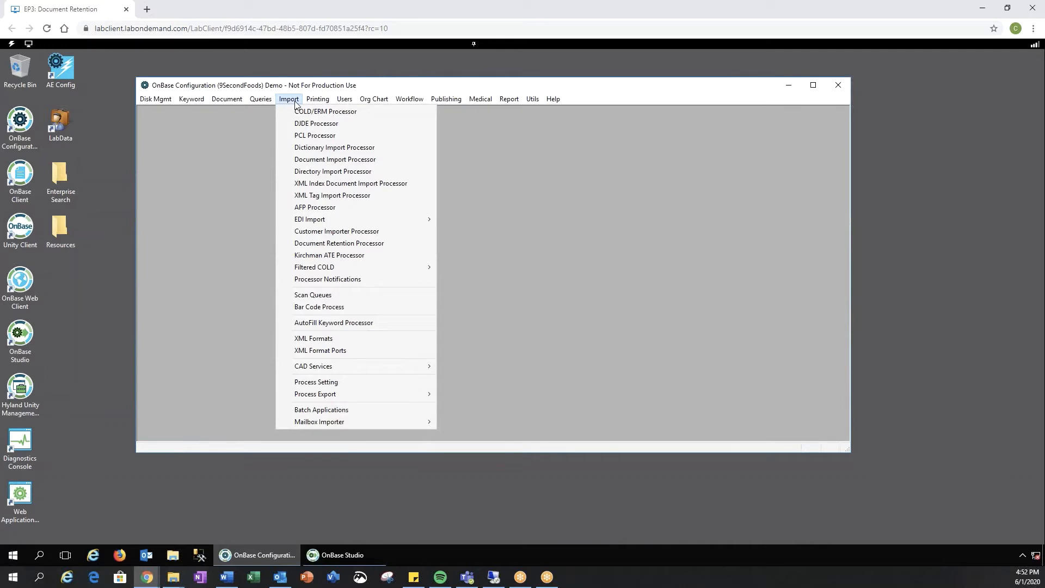
mouse_move(314, 207)
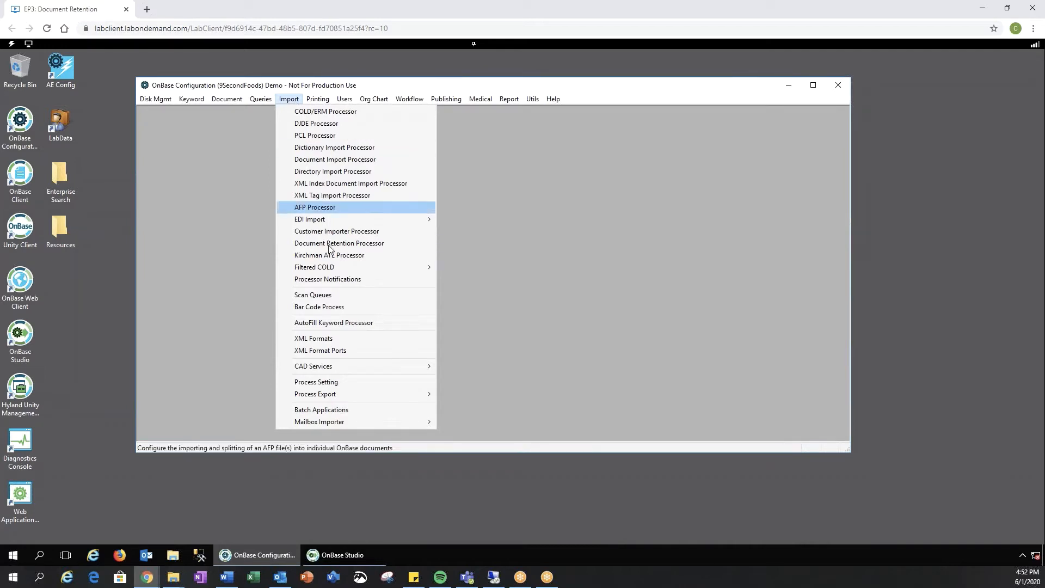
Step: Create a purging retention process named Test and show its document type assignments
click(338, 242)
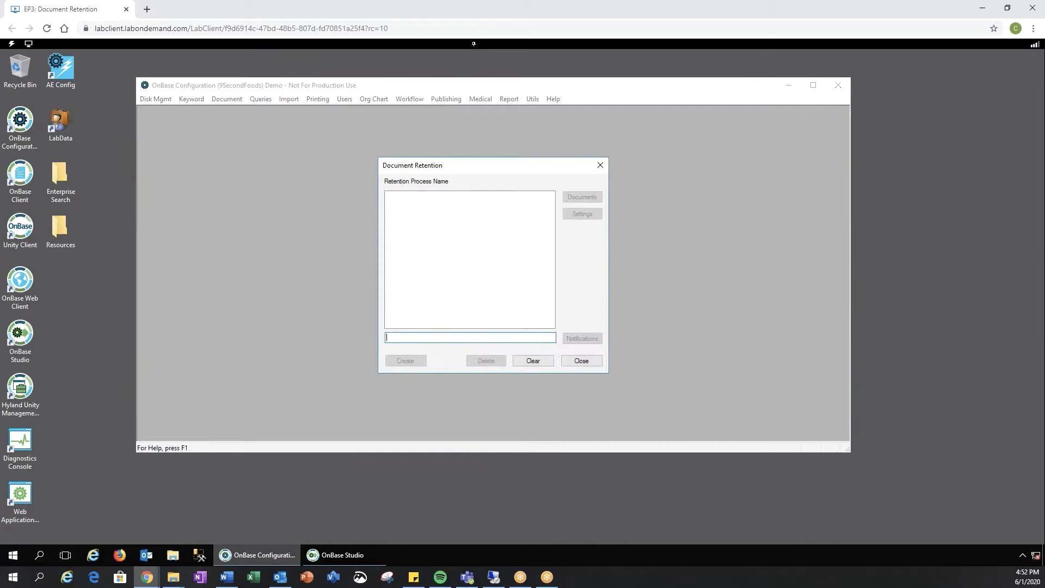
mouse_move(429, 347)
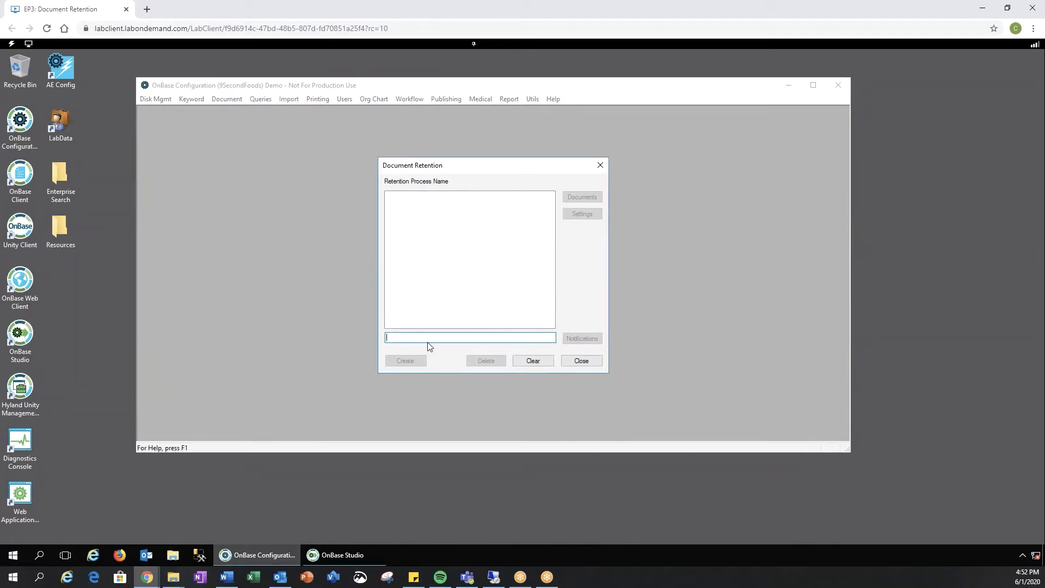
text(Test)
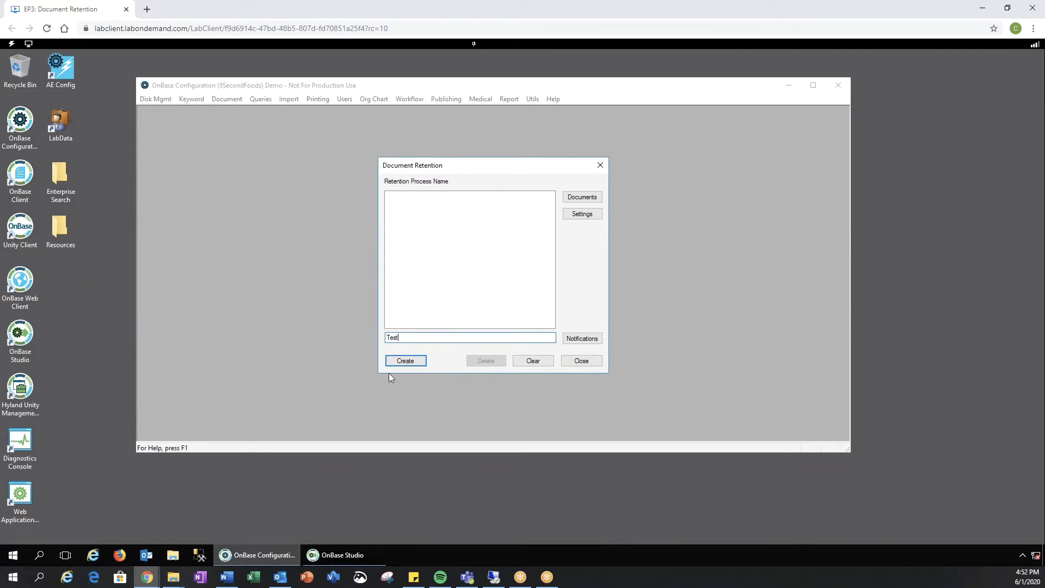
click(405, 360)
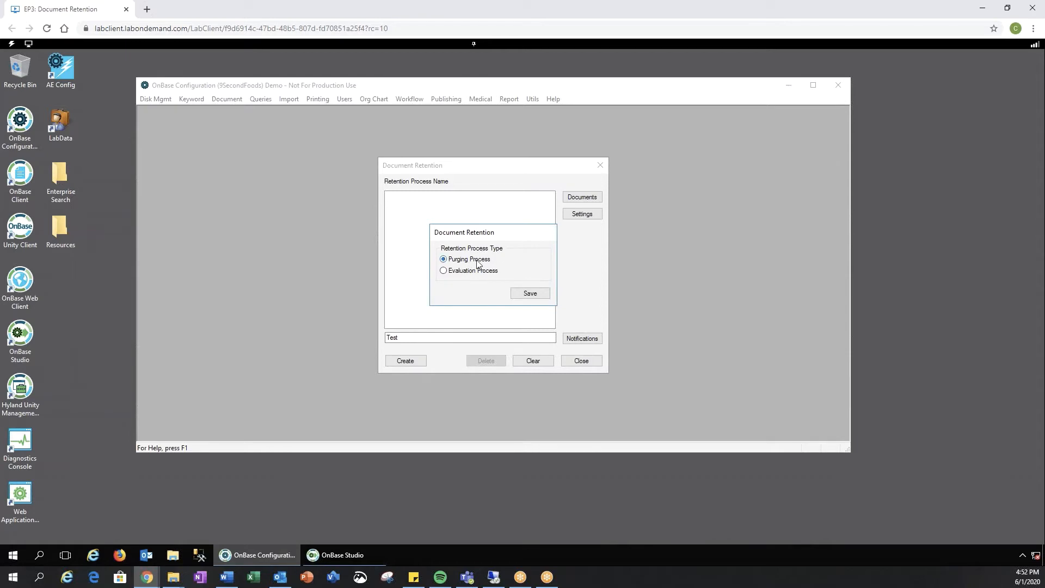
mouse_move(530, 300)
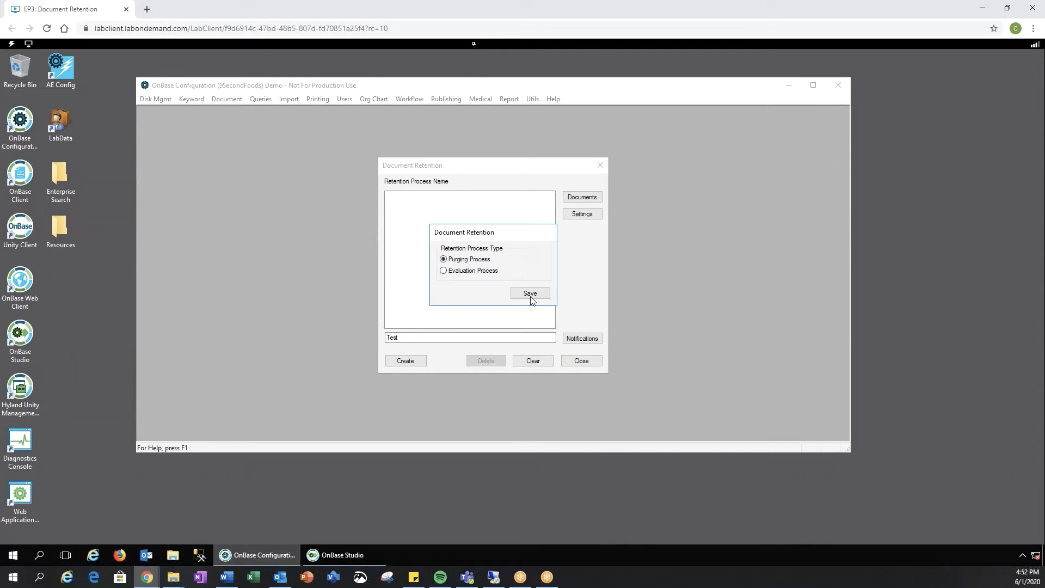
click(530, 292)
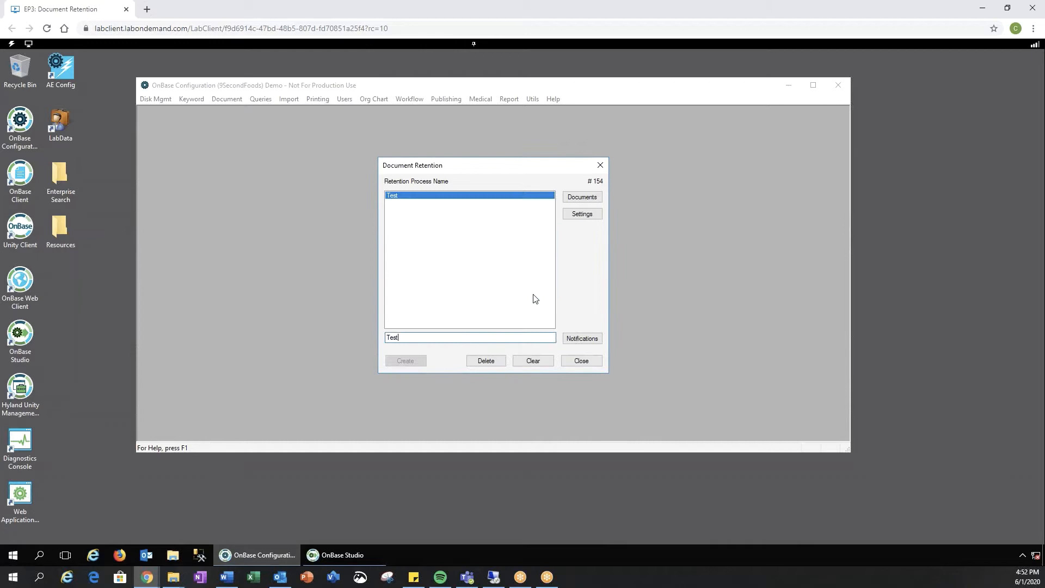
click(581, 196)
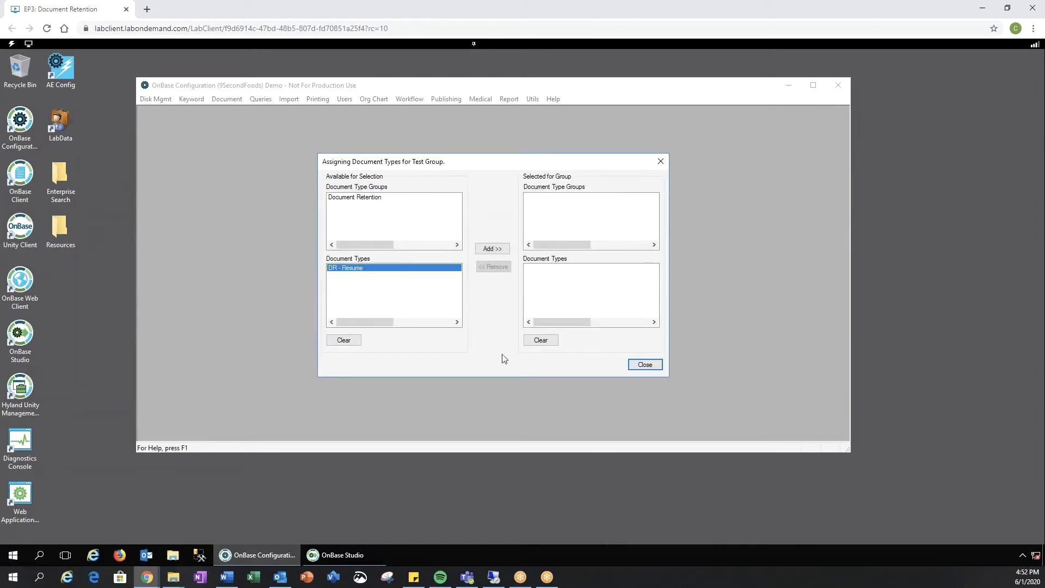
Step: Review Test's assignments and settings unchanged, then leave the retention processes
click(645, 364)
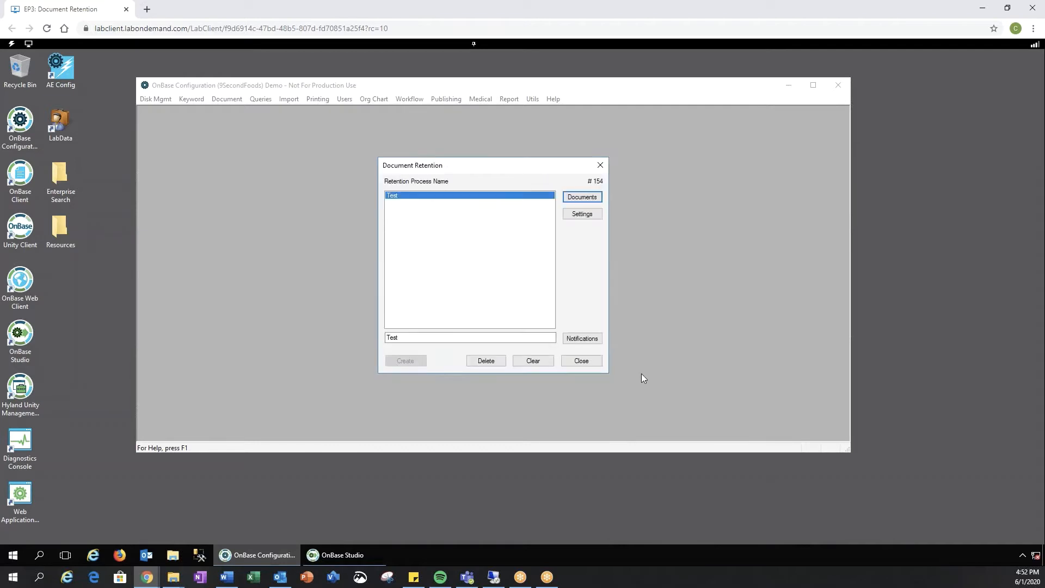
click(581, 213)
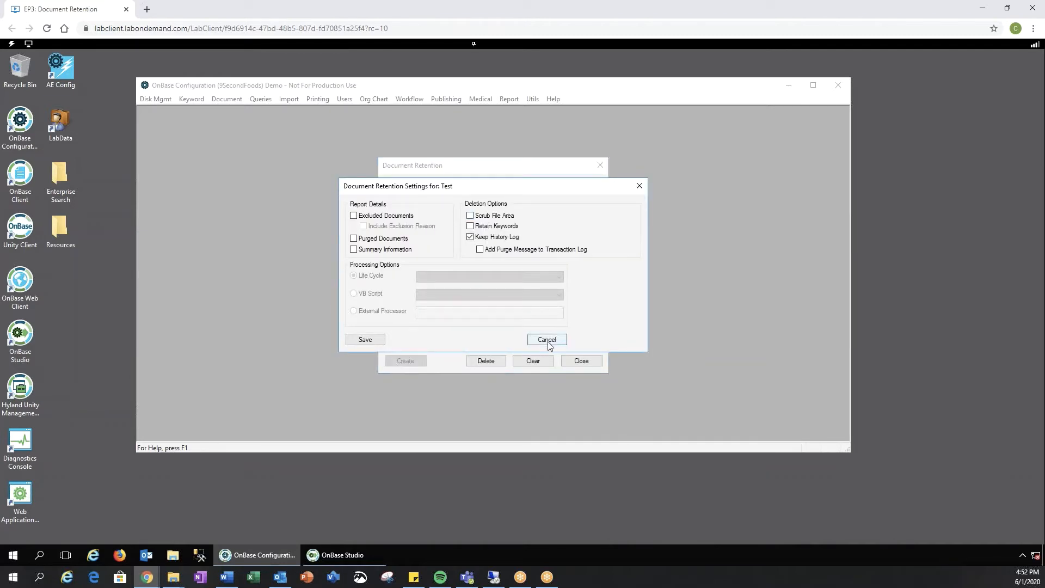
click(547, 340)
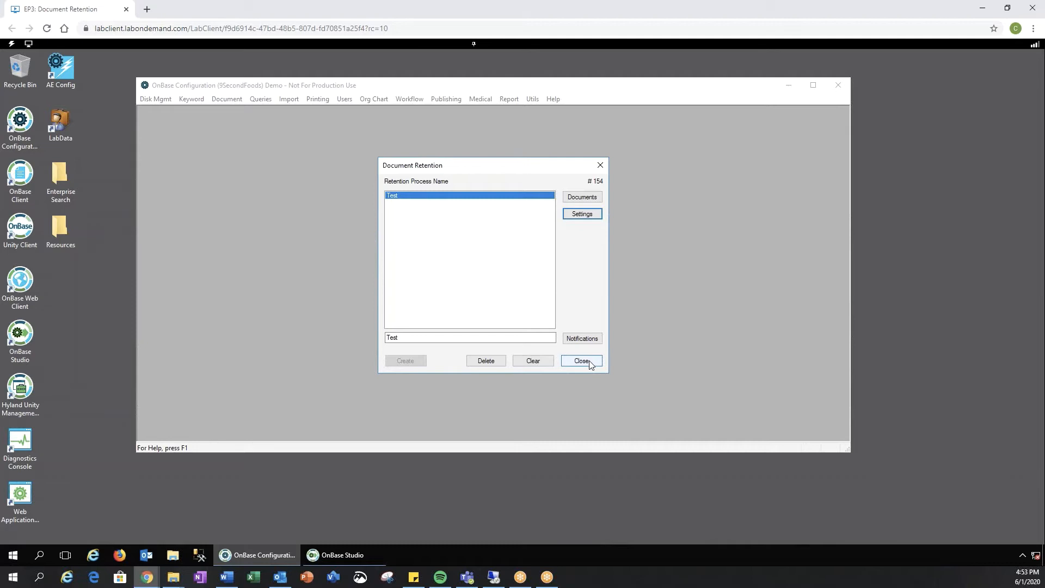
click(227, 99)
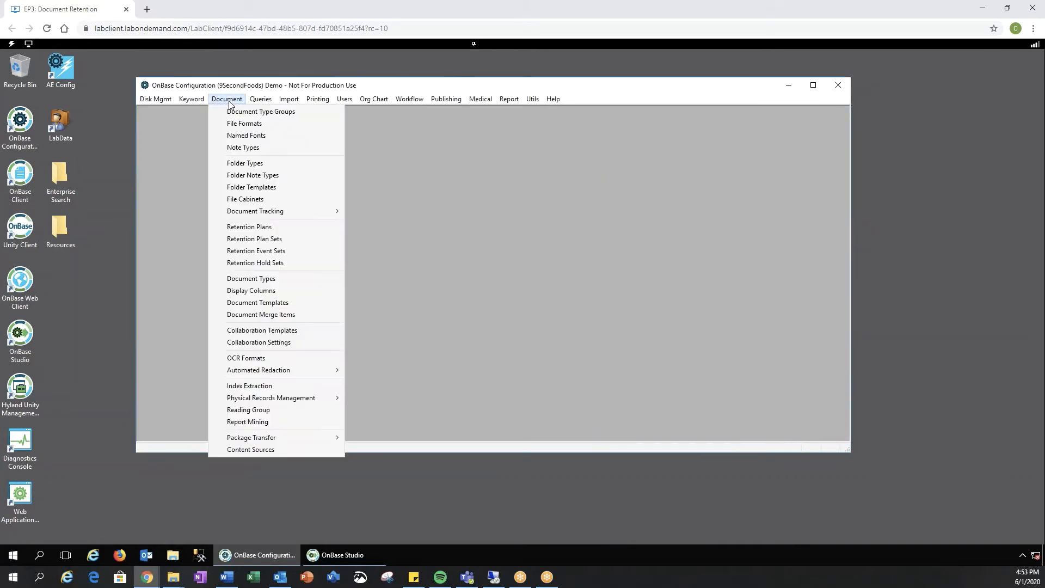
Step: Select DR - Emergency Contact Form in the Document Retention group and show its retention
click(251, 278)
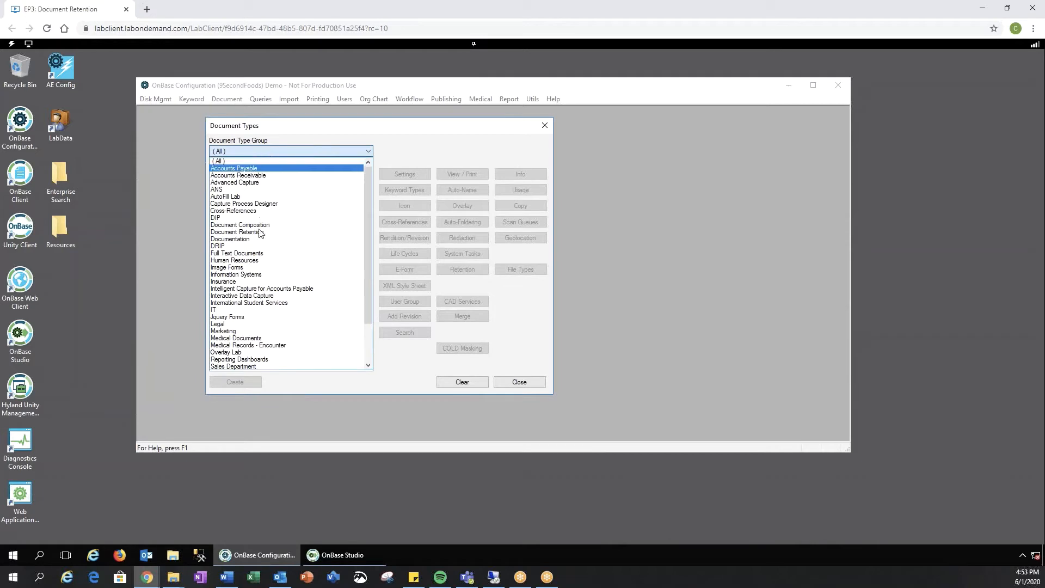
click(237, 232)
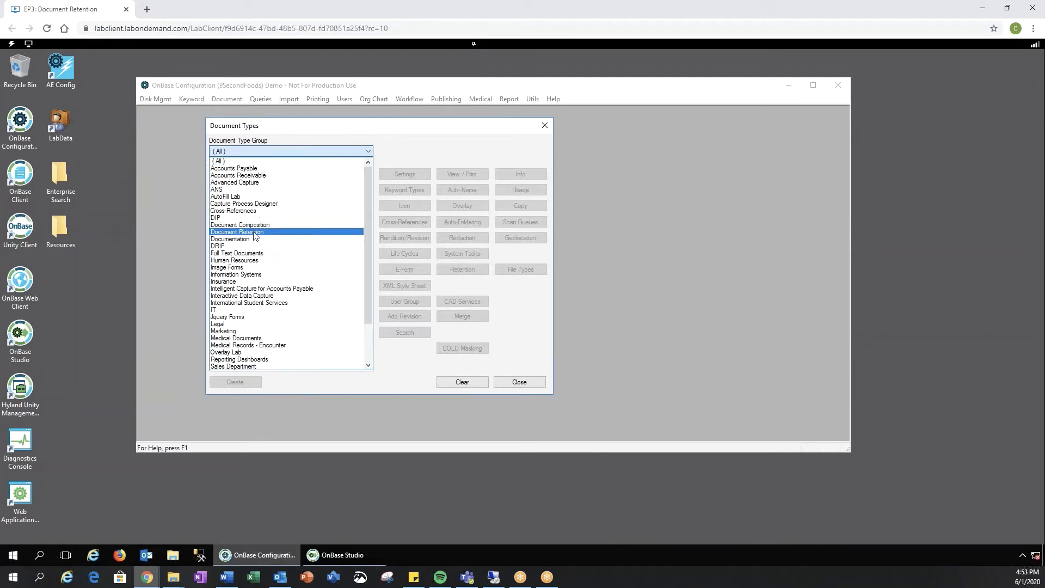
click(237, 232)
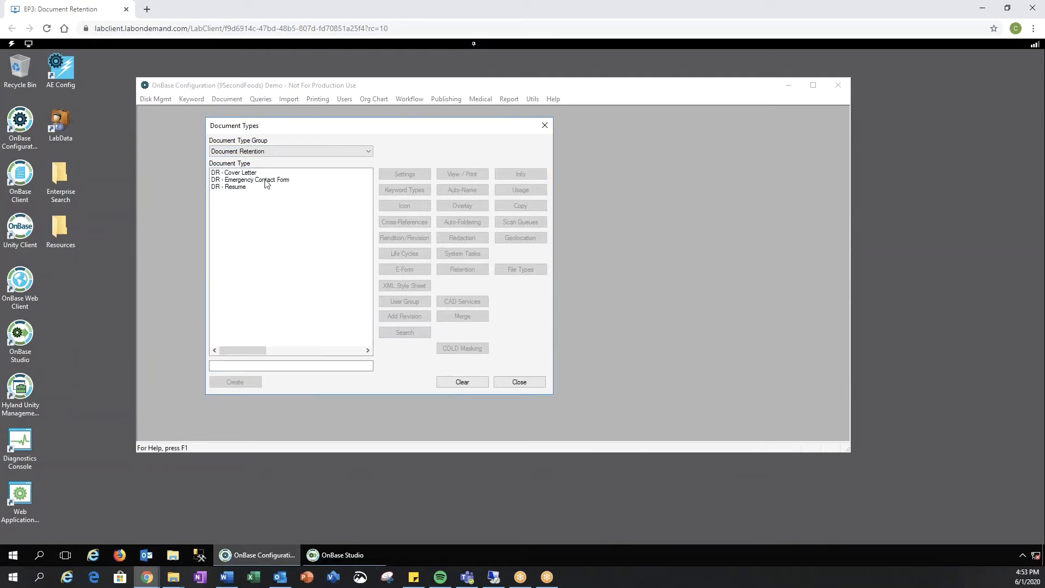
click(249, 180)
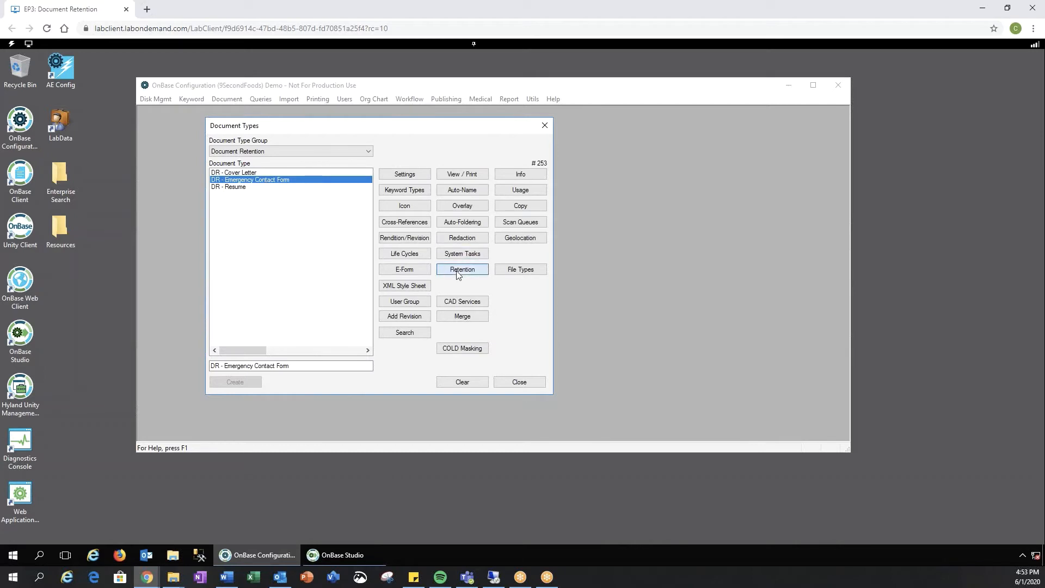
click(462, 270)
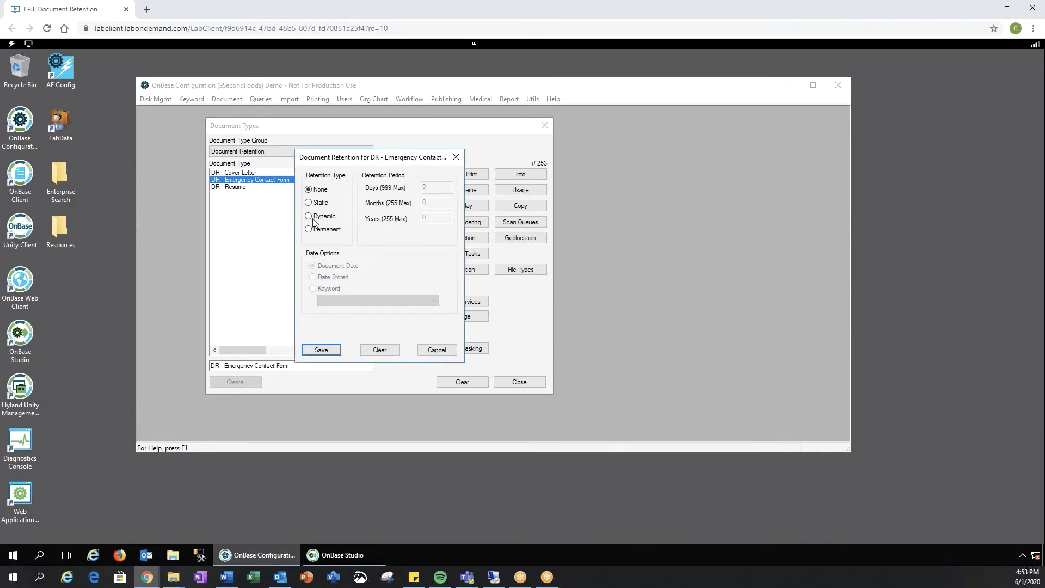
Step: Save dynamic 1-year retention for the form, counted from Date Stored
click(308, 216)
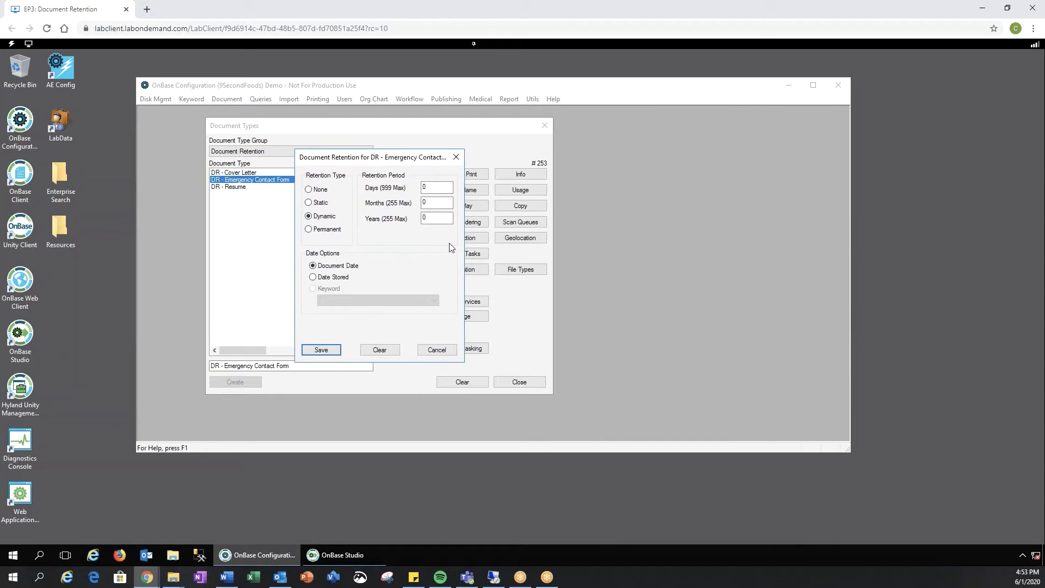
mouse_move(441, 244)
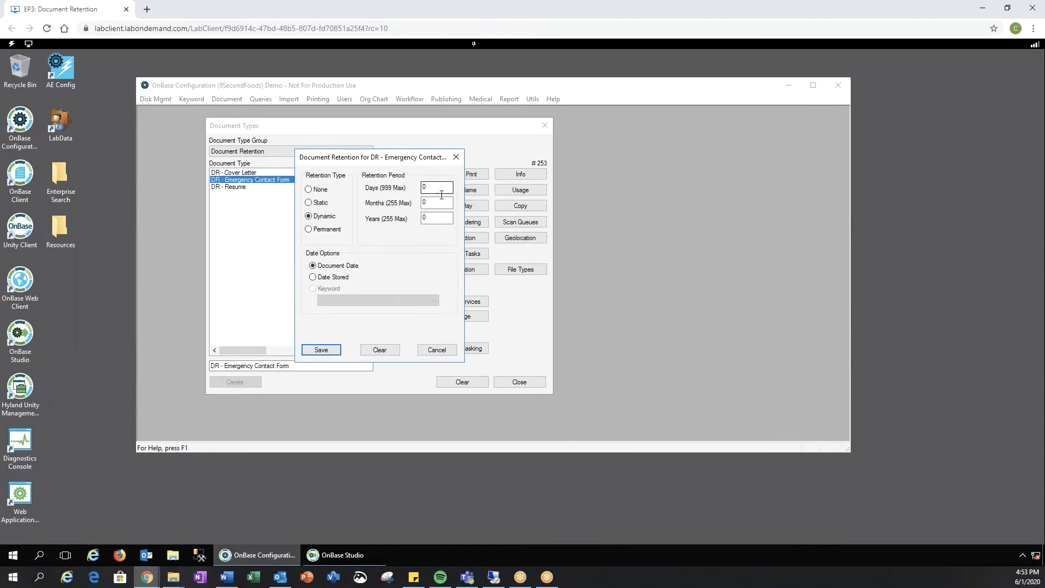
click(436, 218)
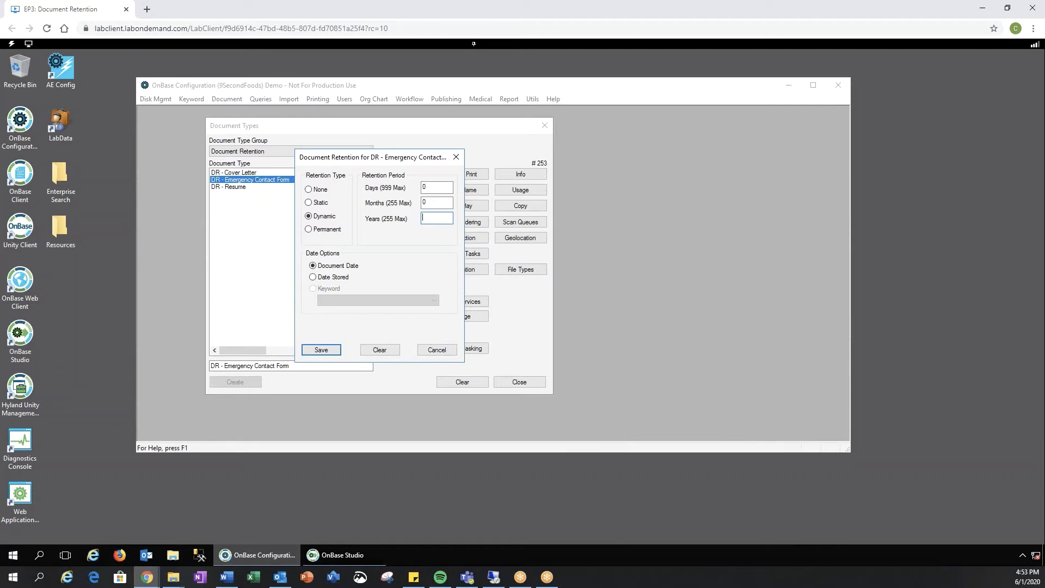
text(1)
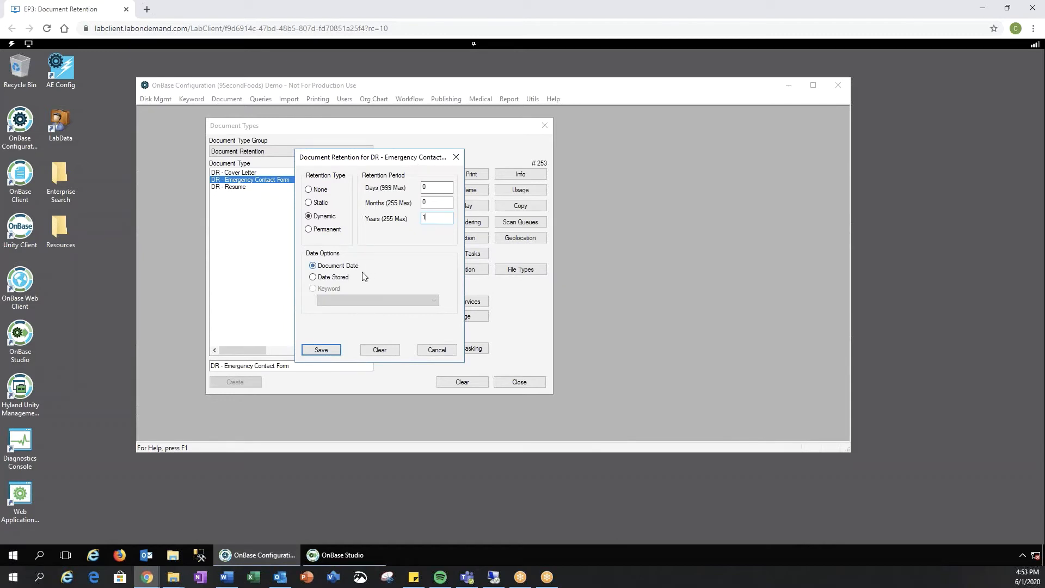
mouse_move(314, 290)
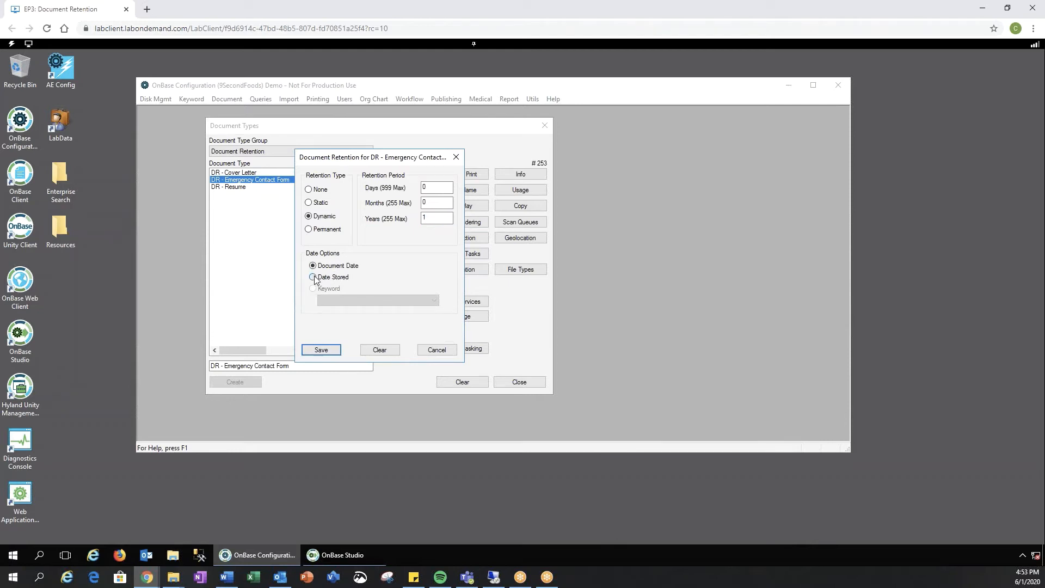
click(313, 277)
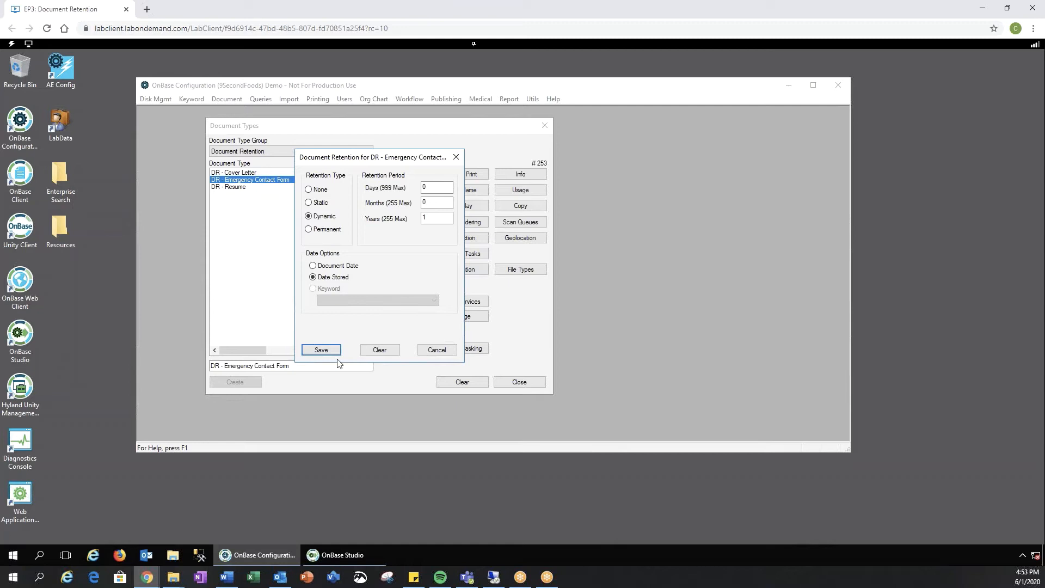
click(321, 349)
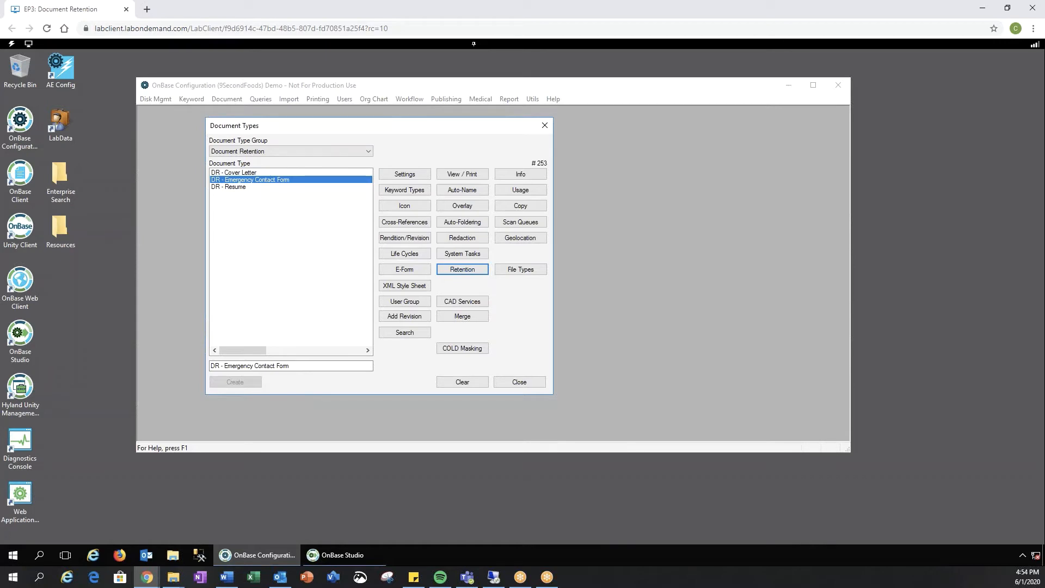
Step: Review the DR - Document Retention life cycle's Retention Decision queue in OnBase Studio
click(342, 555)
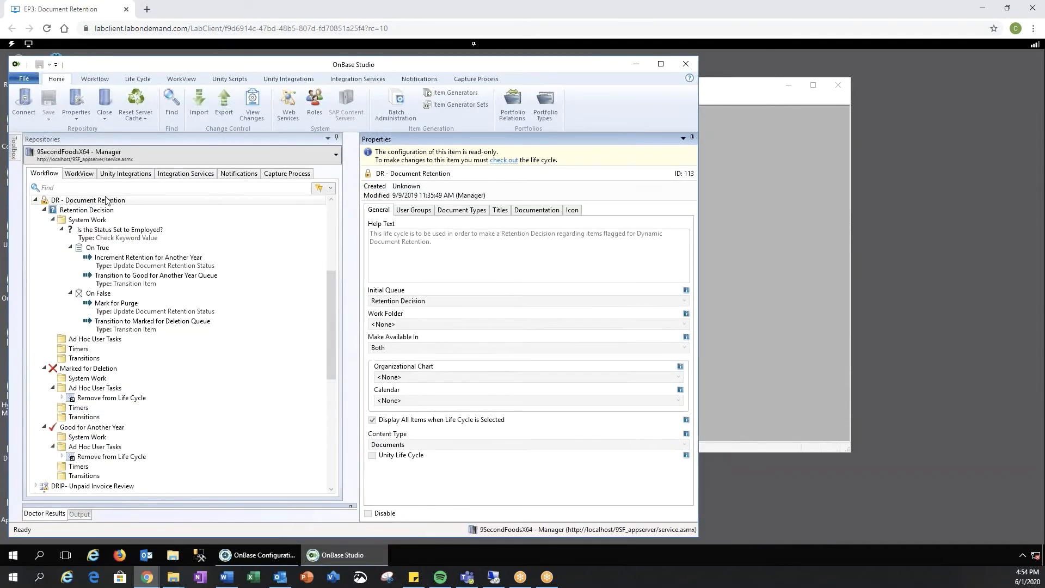
click(90, 200)
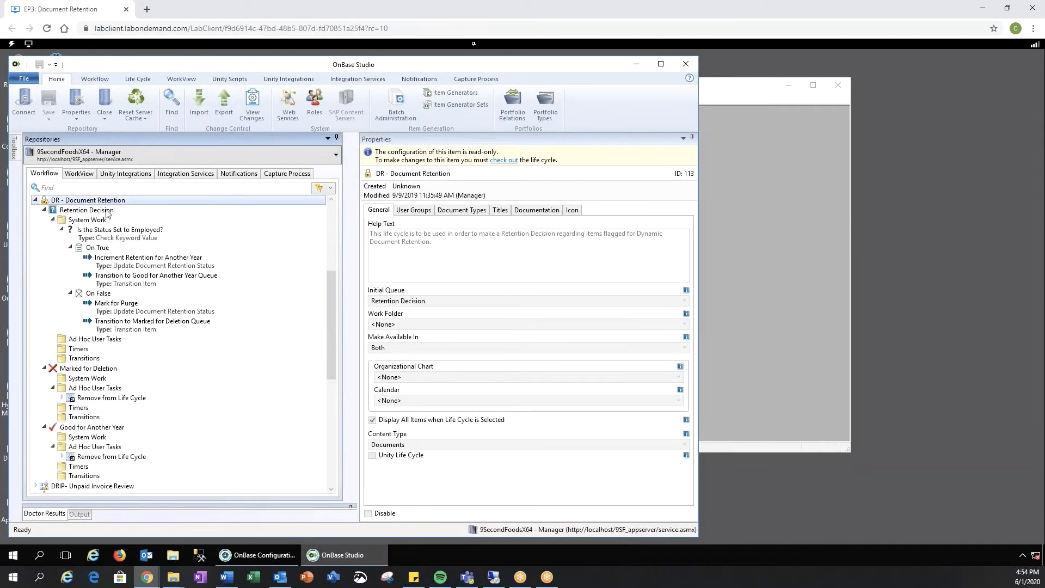
click(86, 210)
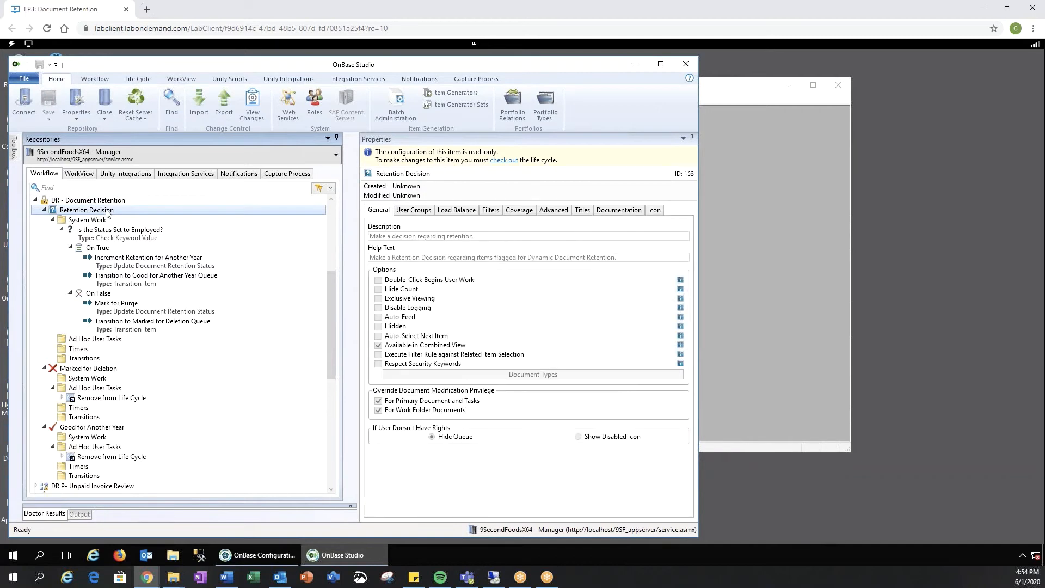
click(119, 229)
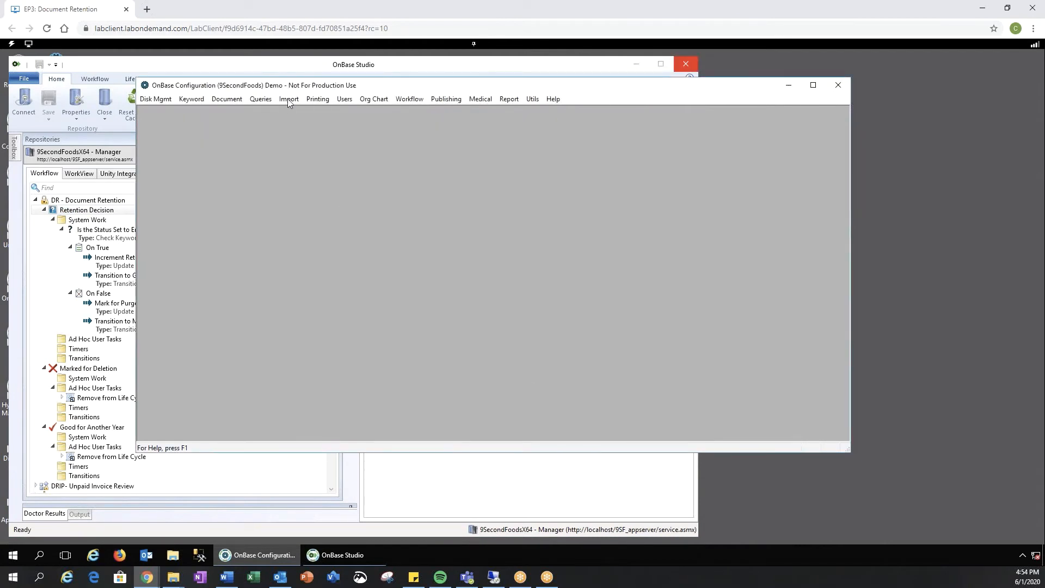
Step: Create a second retention process named New test and confirm its process type
click(289, 98)
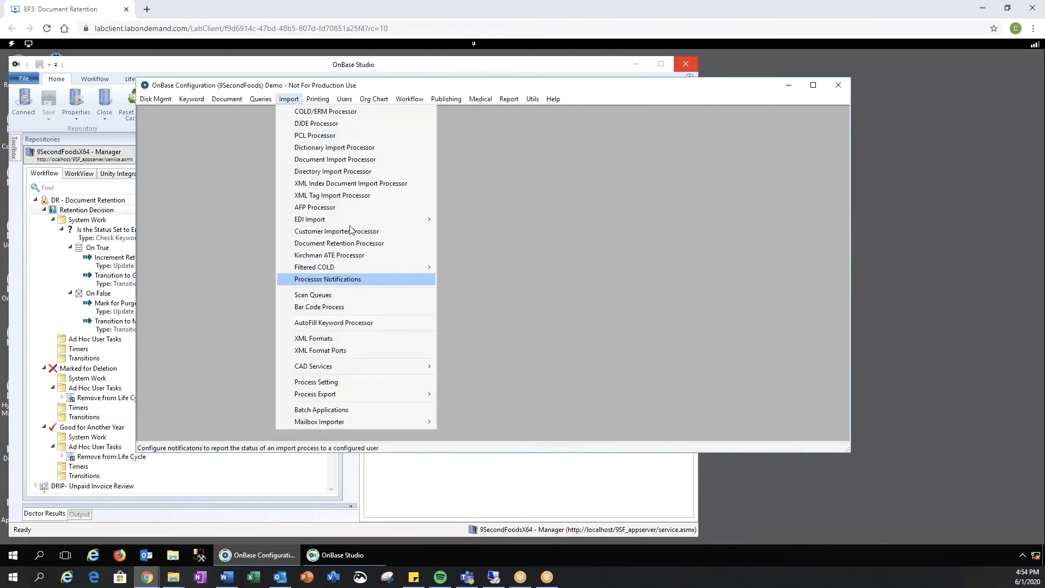
mouse_move(356, 246)
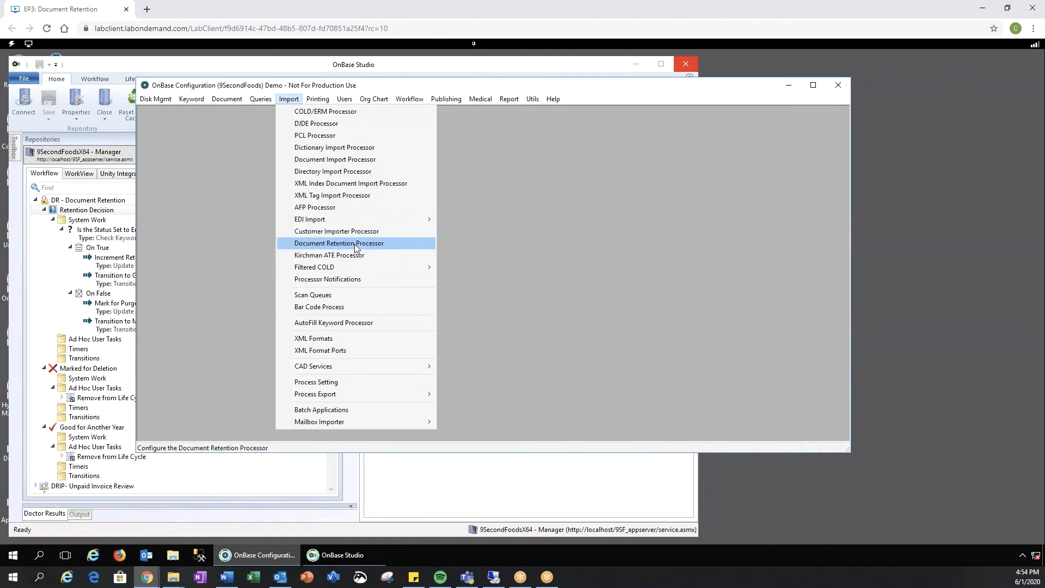
click(339, 243)
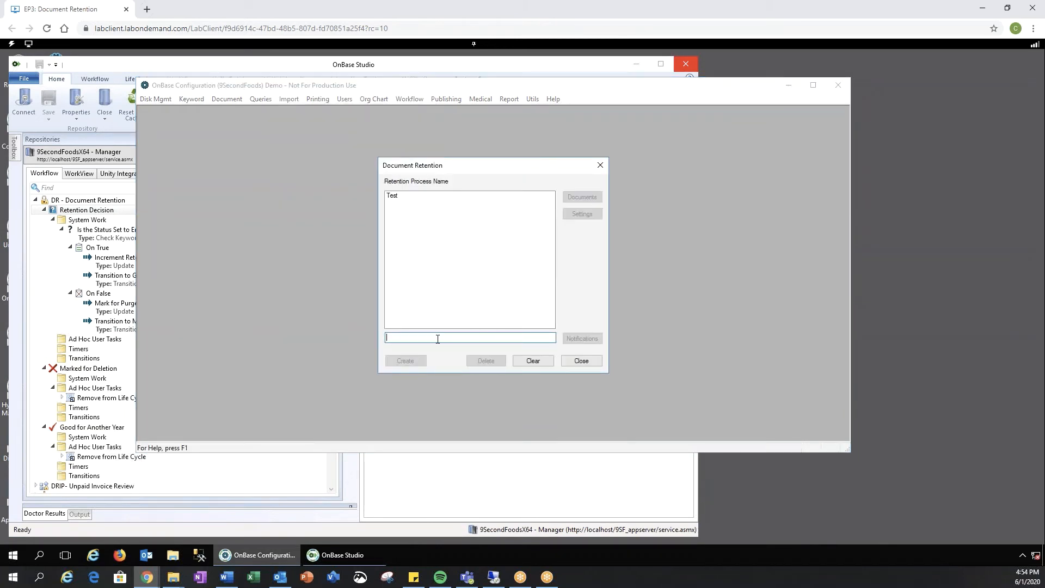
text(N)
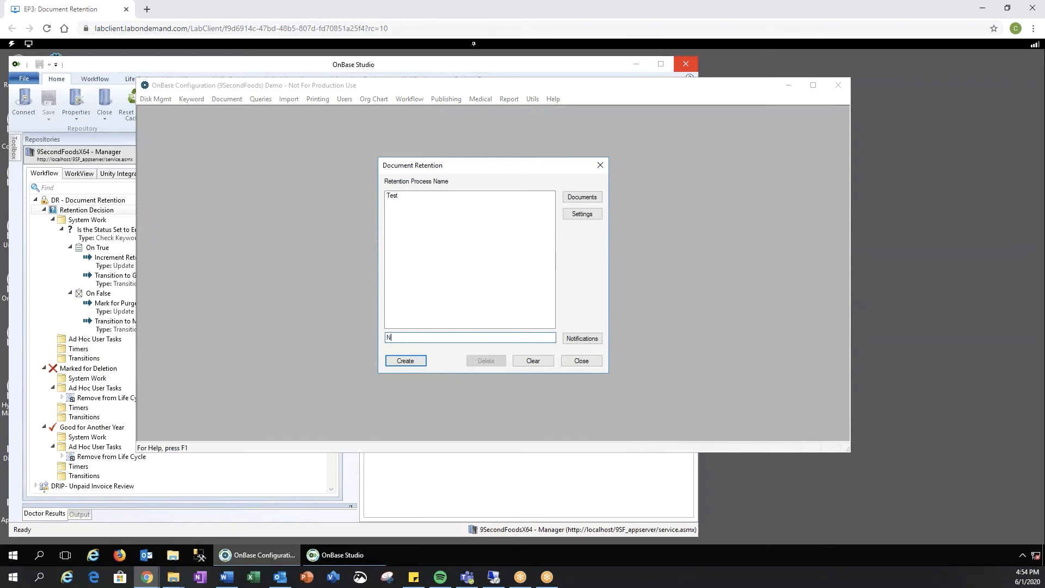
text(ew test)
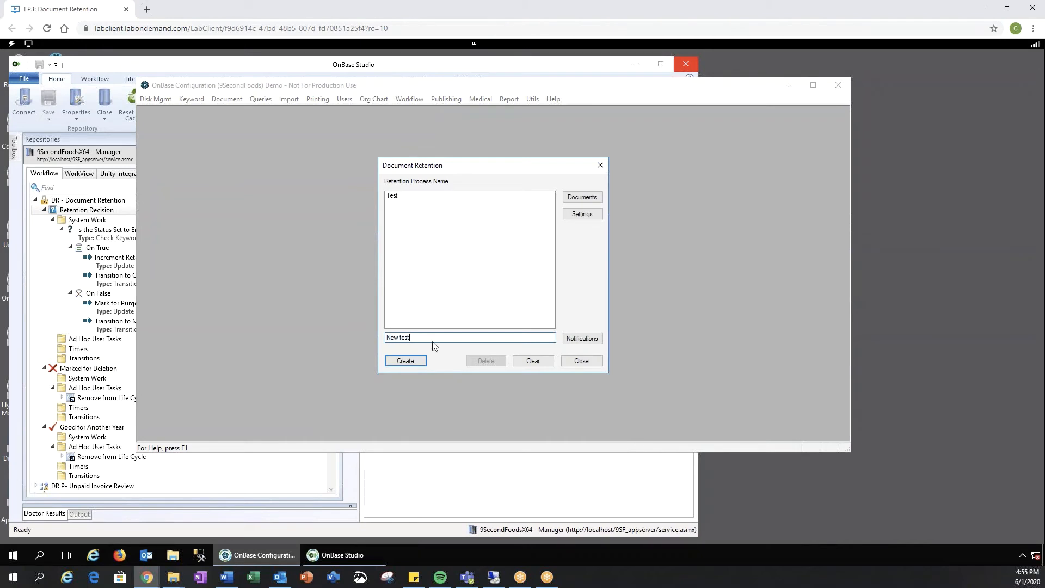
click(406, 360)
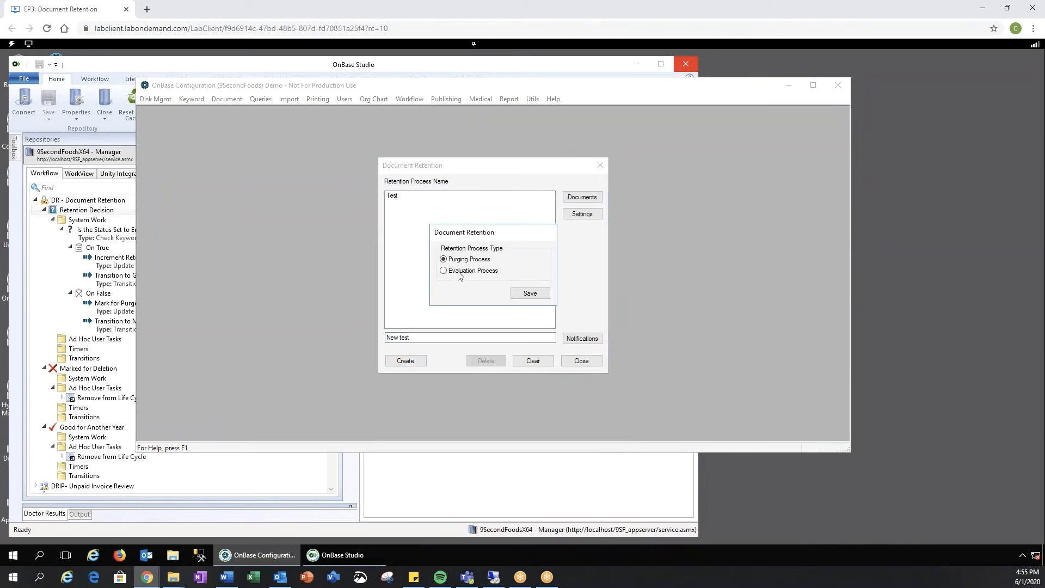
click(443, 271)
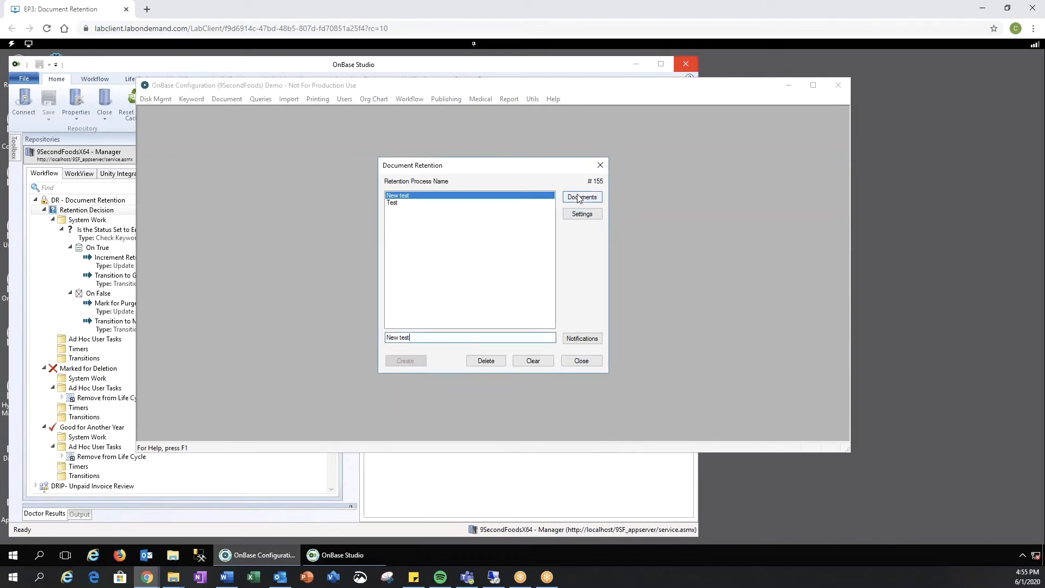
Step: Add DR - Emergency Contact Form to the New test process's document types
click(582, 197)
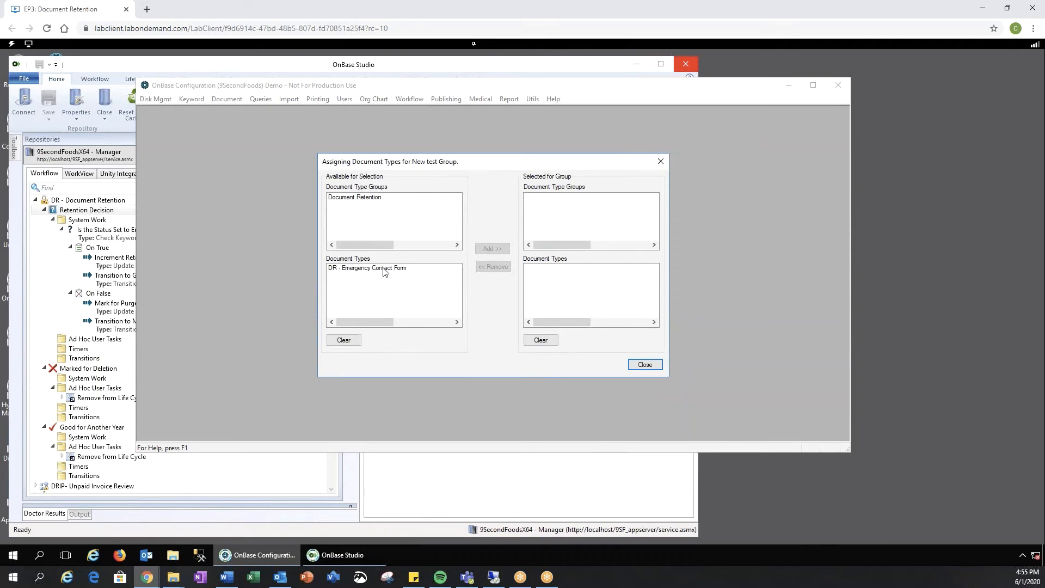
click(366, 268)
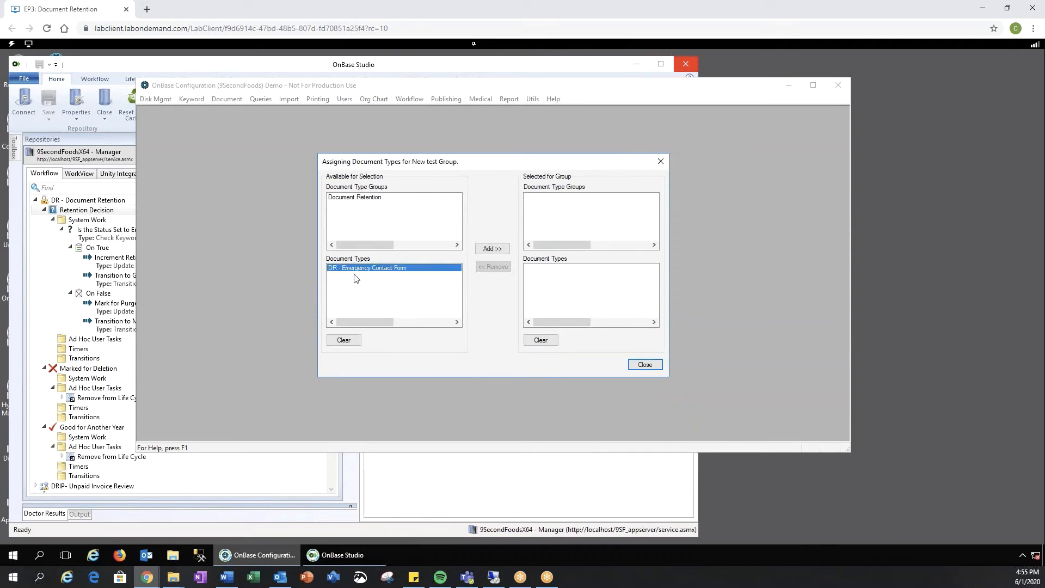
mouse_move(374, 274)
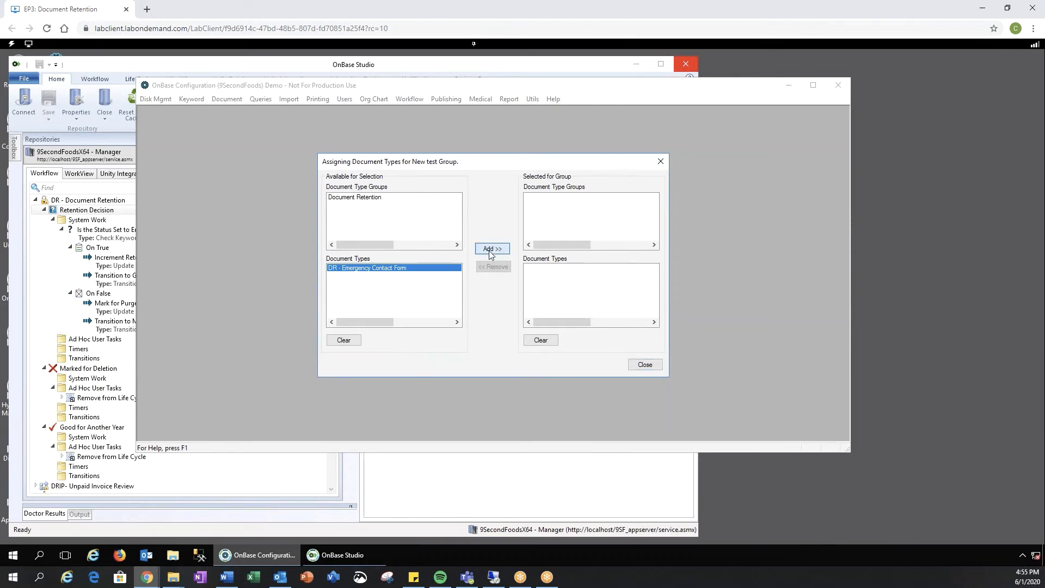
click(492, 248)
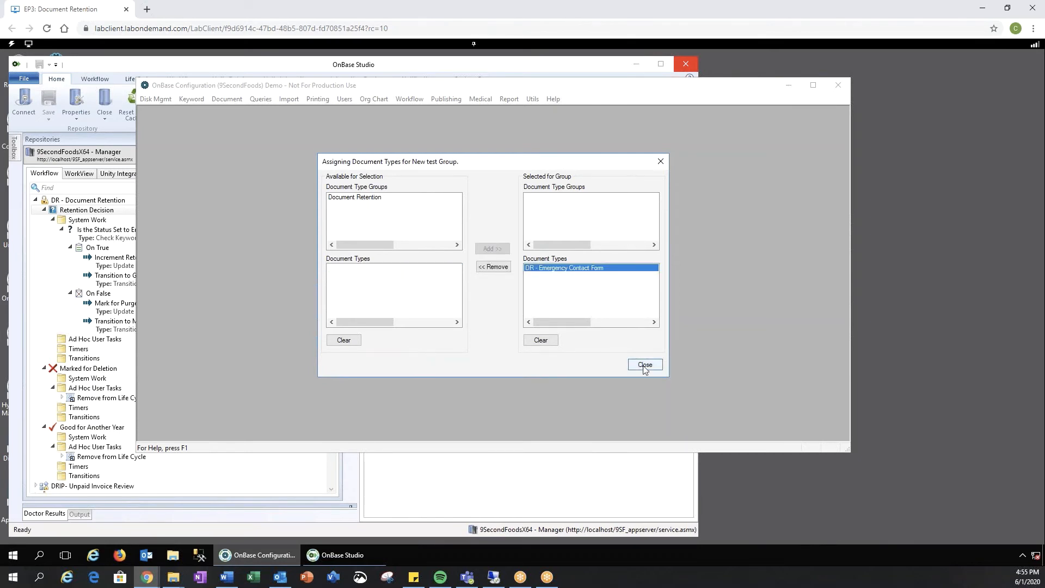
click(645, 364)
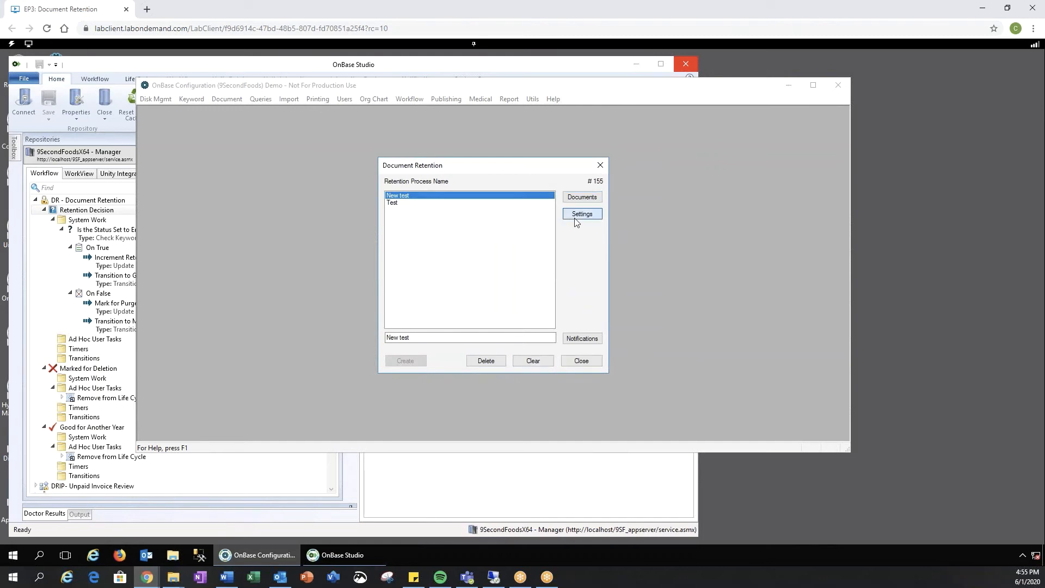
Step: Set New test to use the DR - Document Retention life cycle and save
click(582, 214)
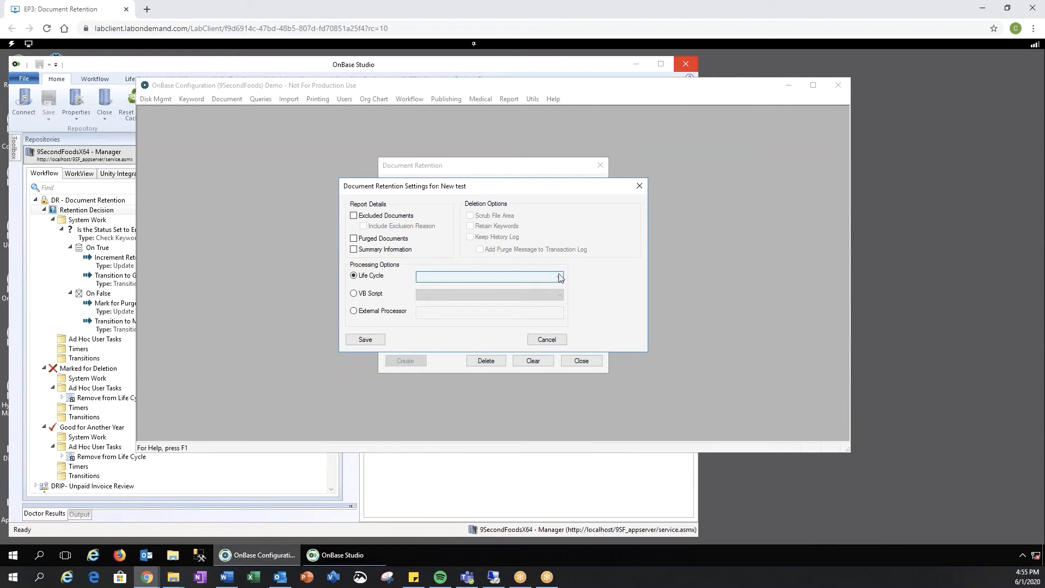
click(558, 277)
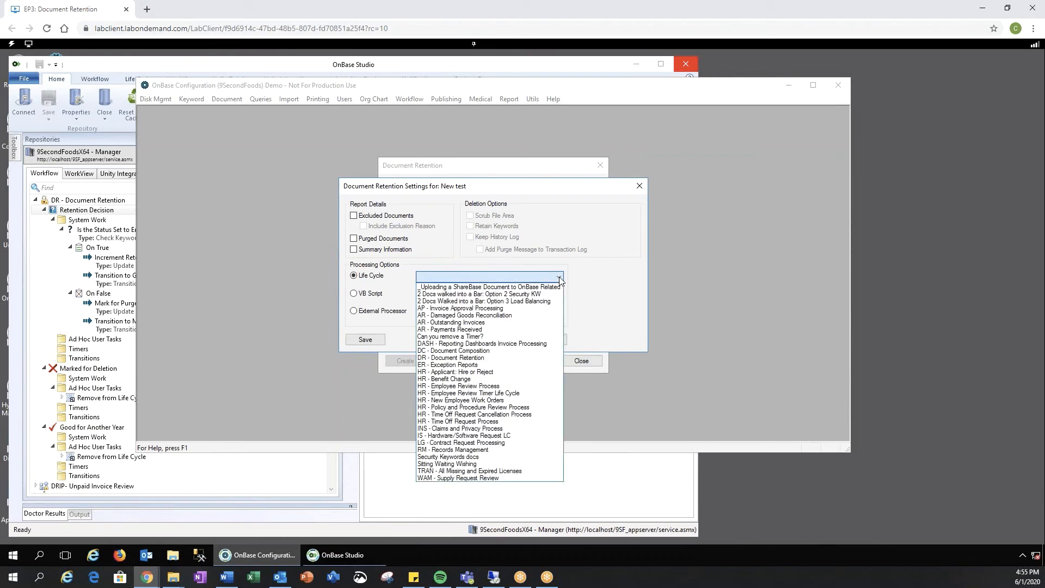
click(451, 358)
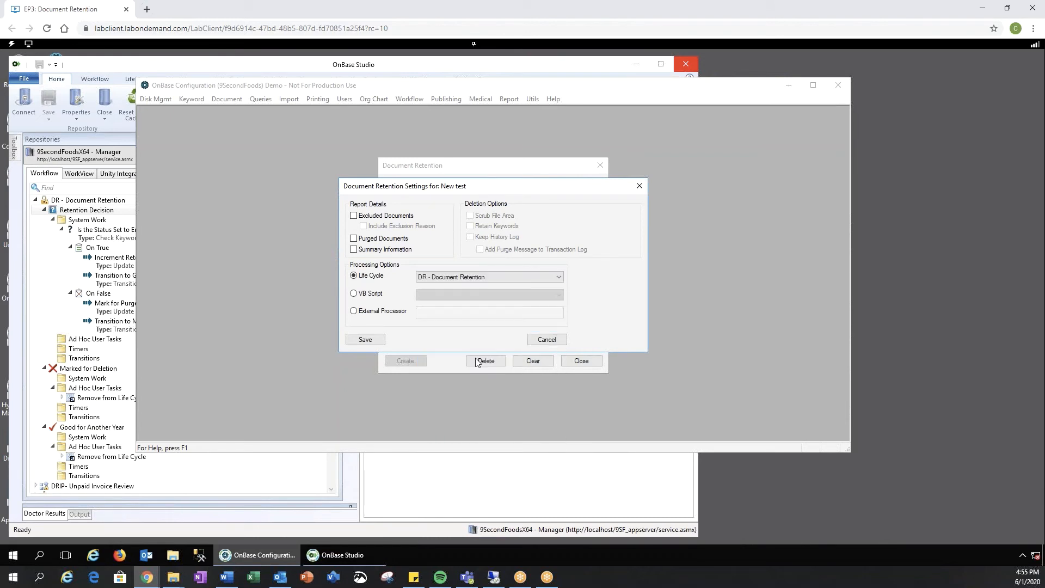
click(547, 339)
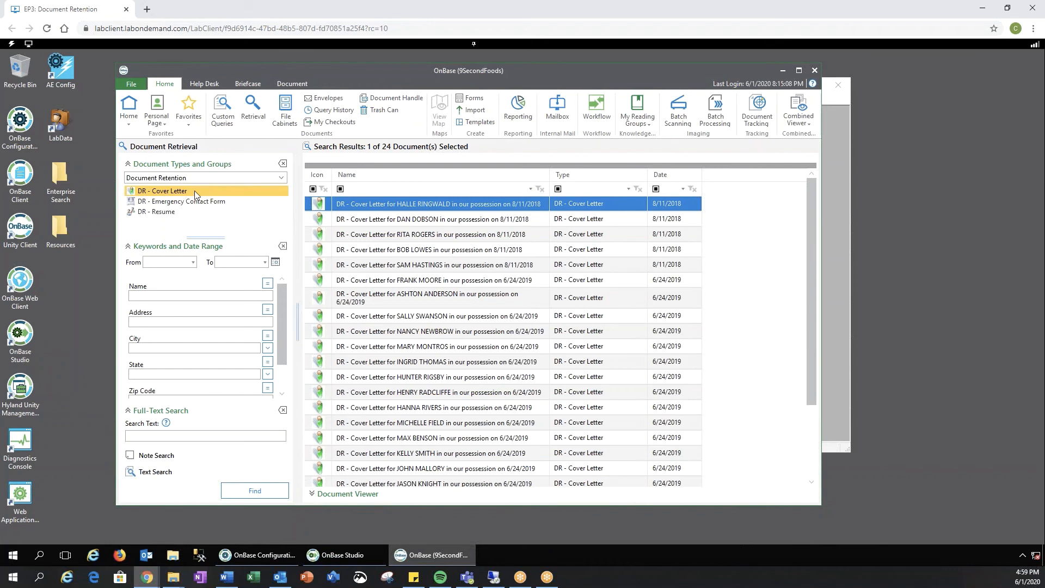
mouse_move(262, 199)
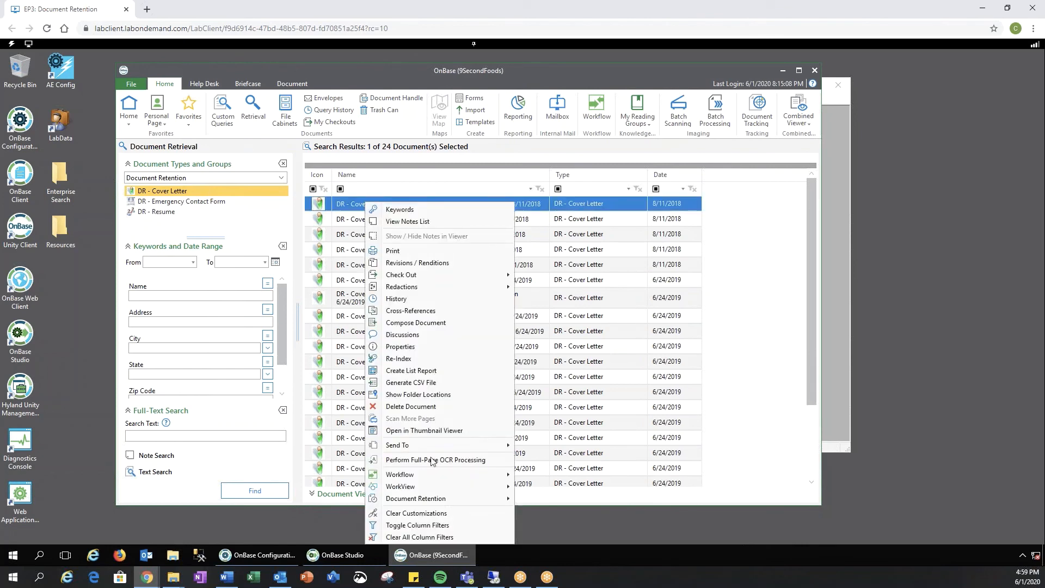
mouse_move(417, 499)
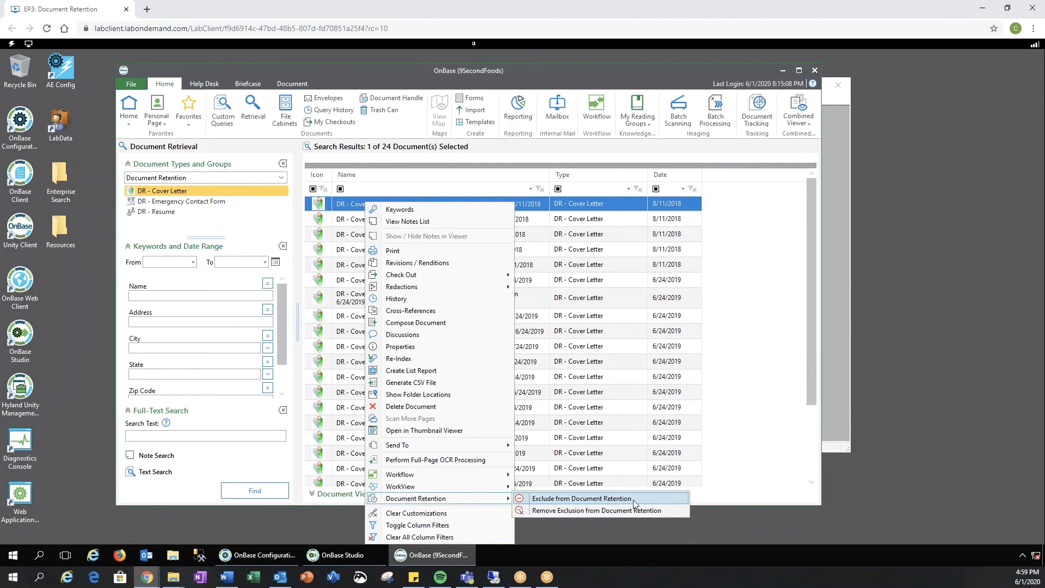
mouse_move(640, 500)
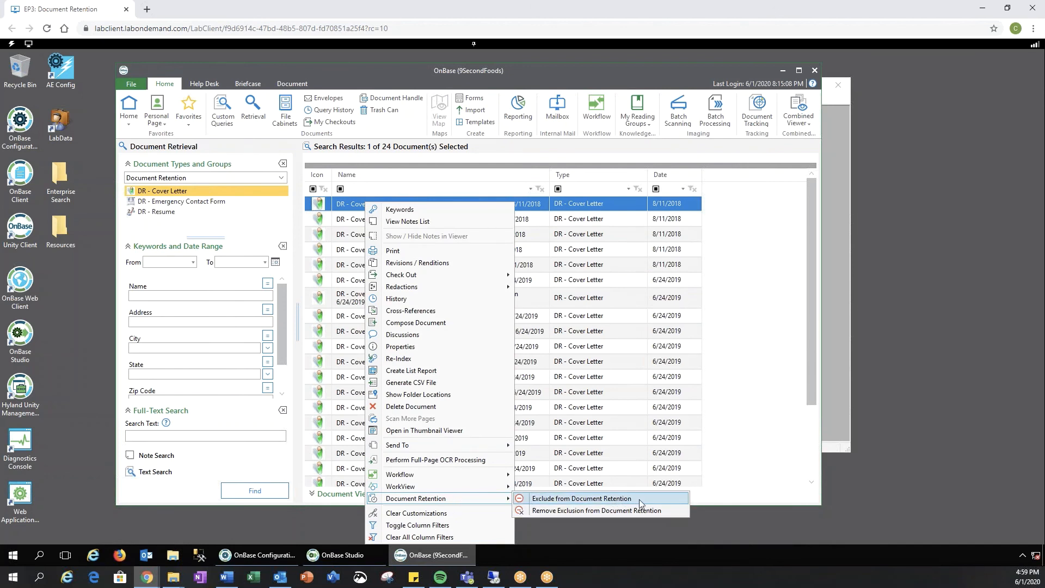
mouse_move(642, 516)
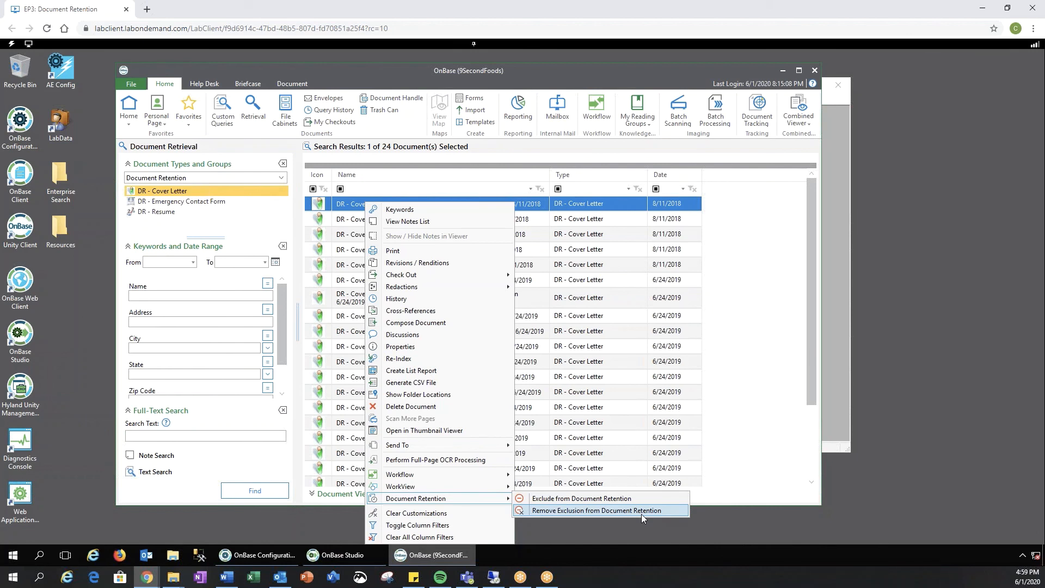